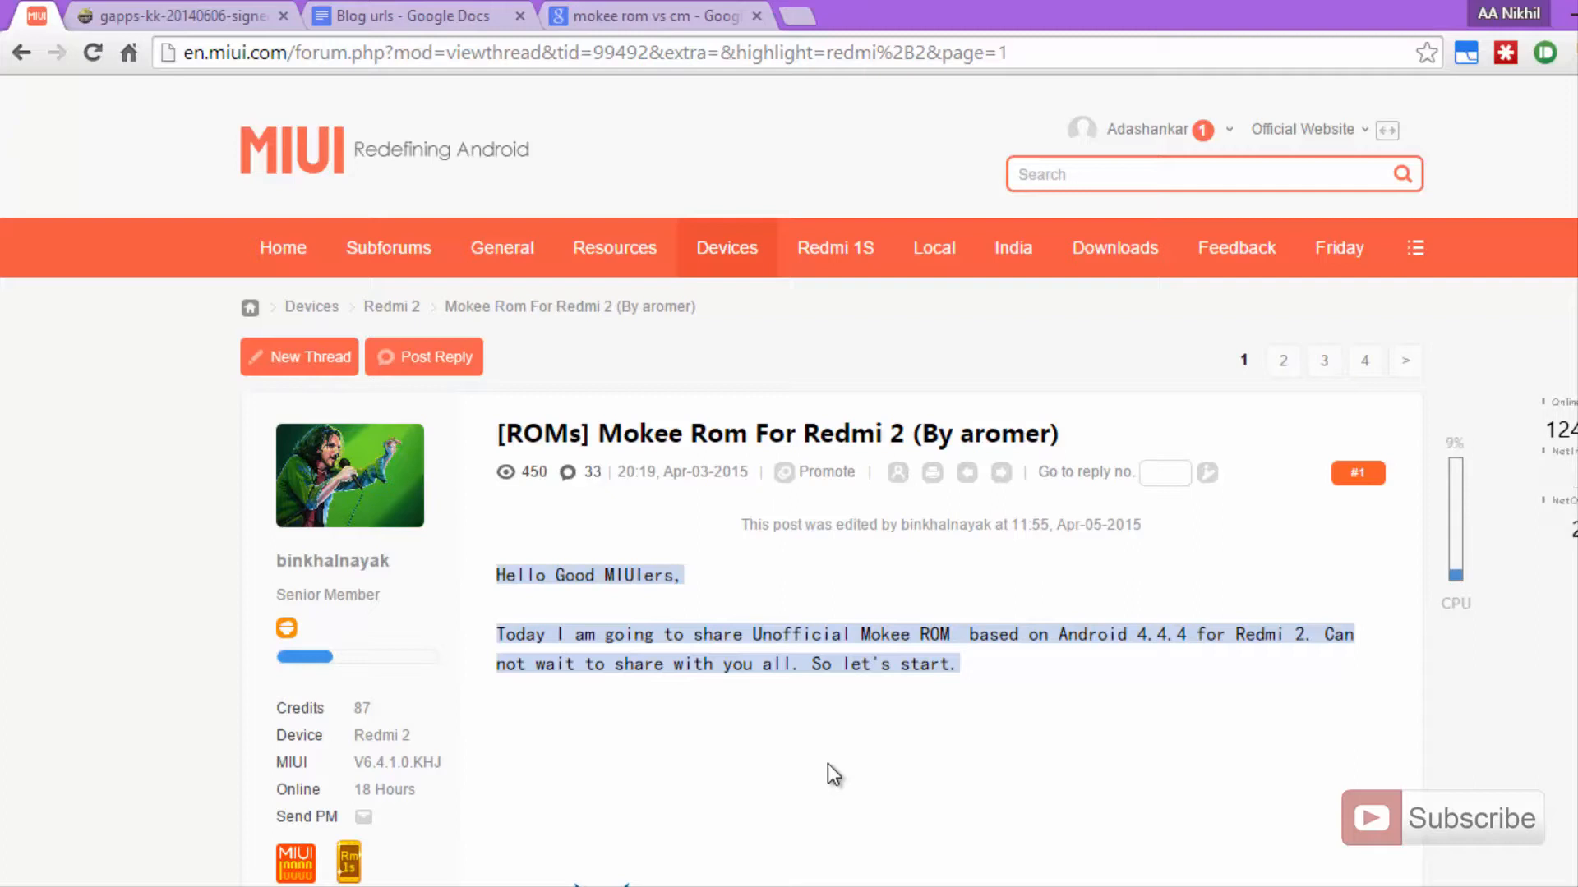
{"action": "mouse_move", "coordinate": [626, 563]}
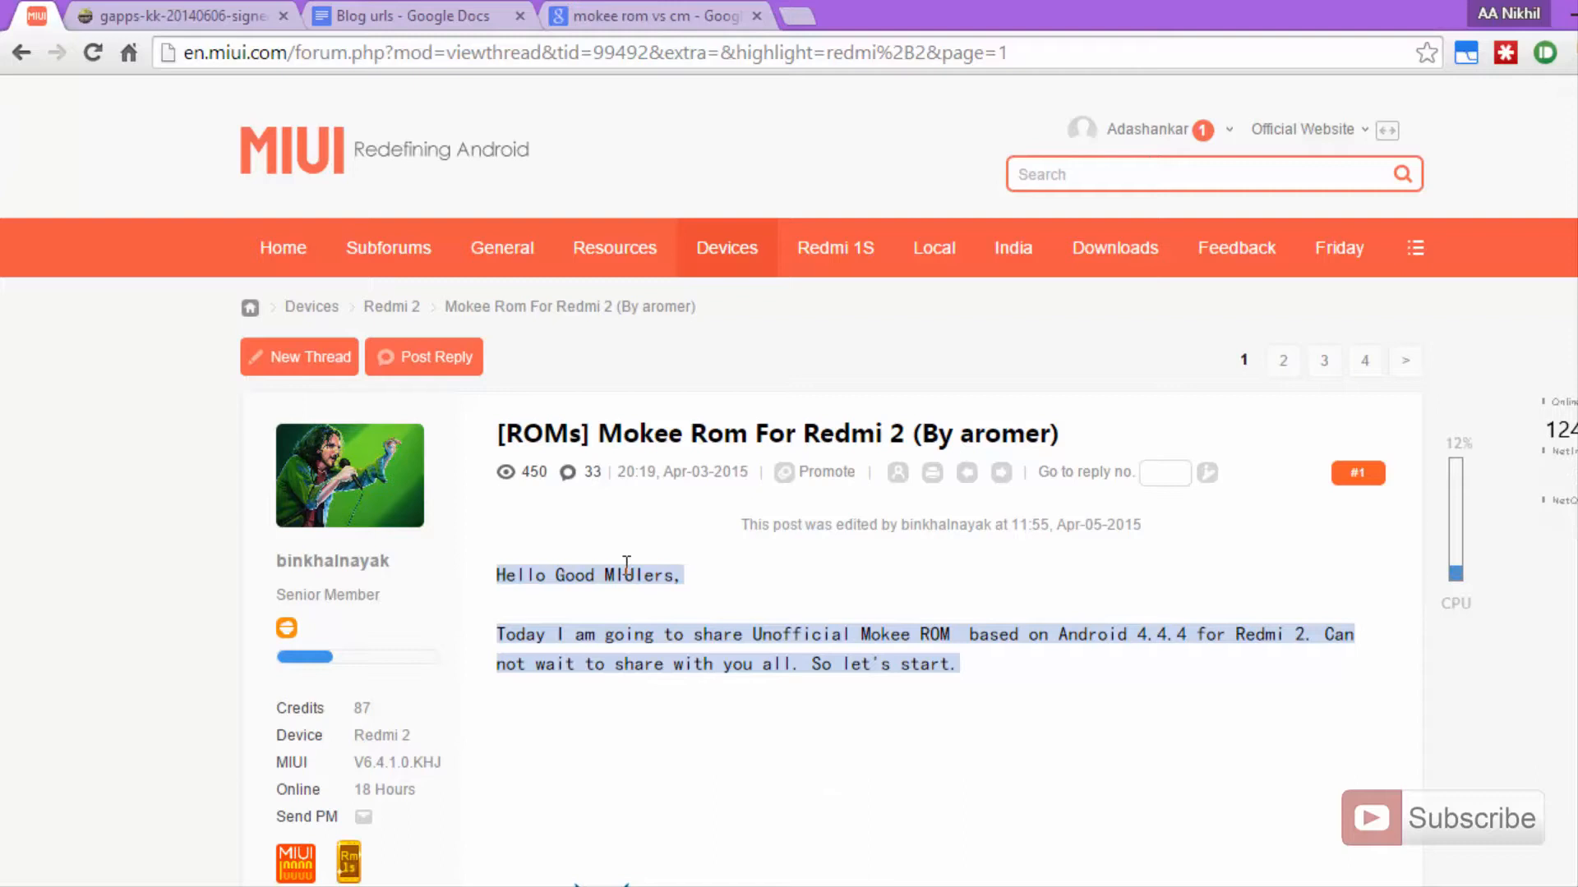
Select the Redmi 2 thread URL and scroll to the 'Download Mokee Rom From Here' pan.baidu.com link.
{"action": "left_click", "coordinate": [583, 53]}
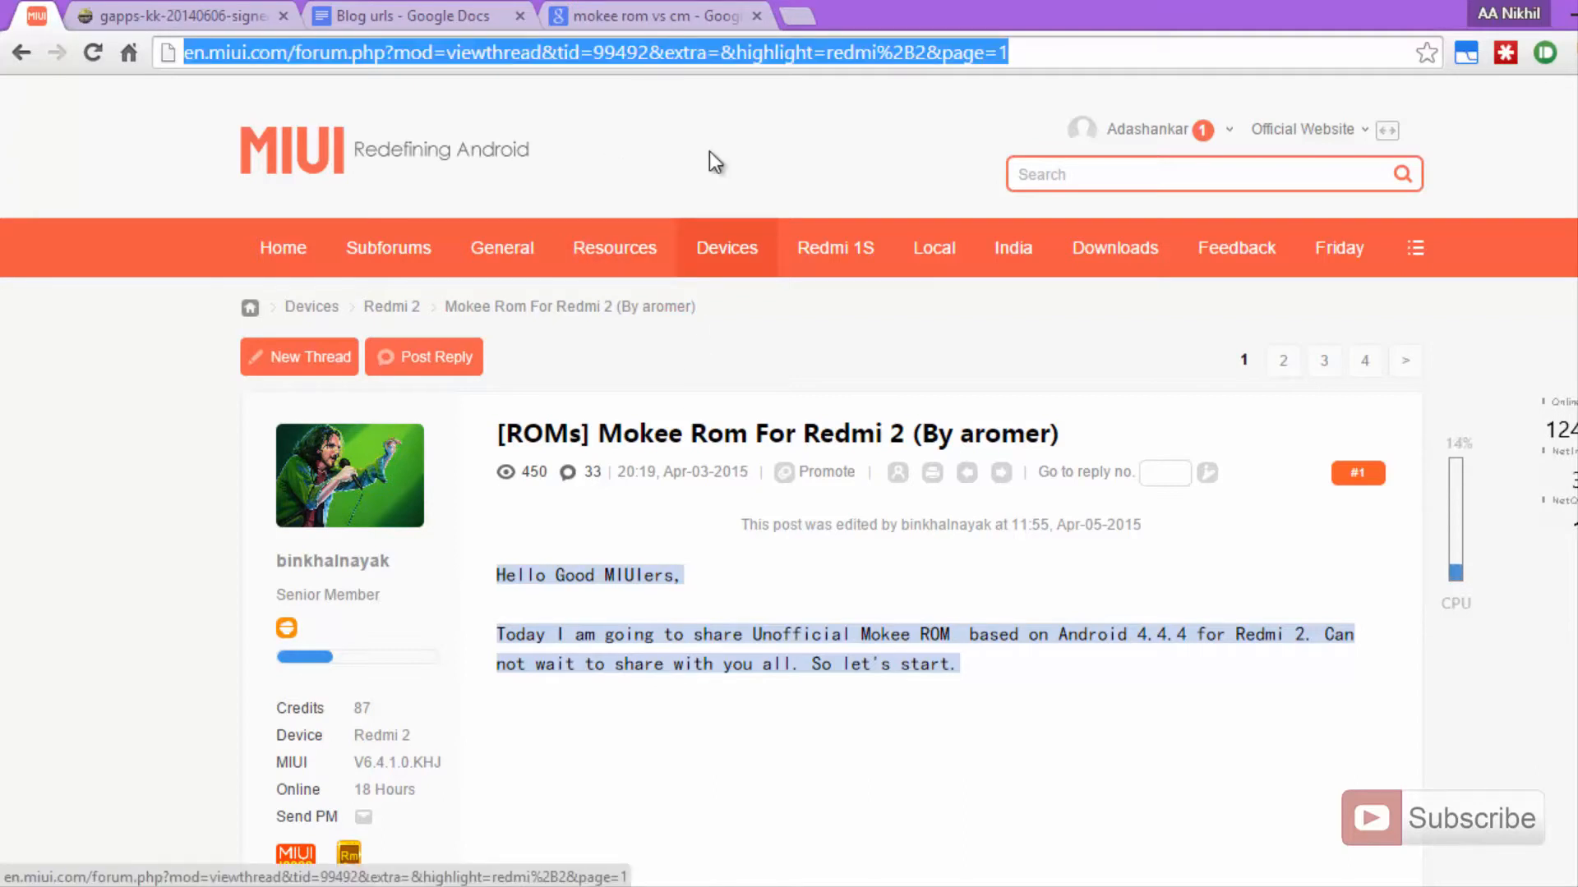
{"action": "scroll", "scroll_direction": "down", "scroll_amount": 3}
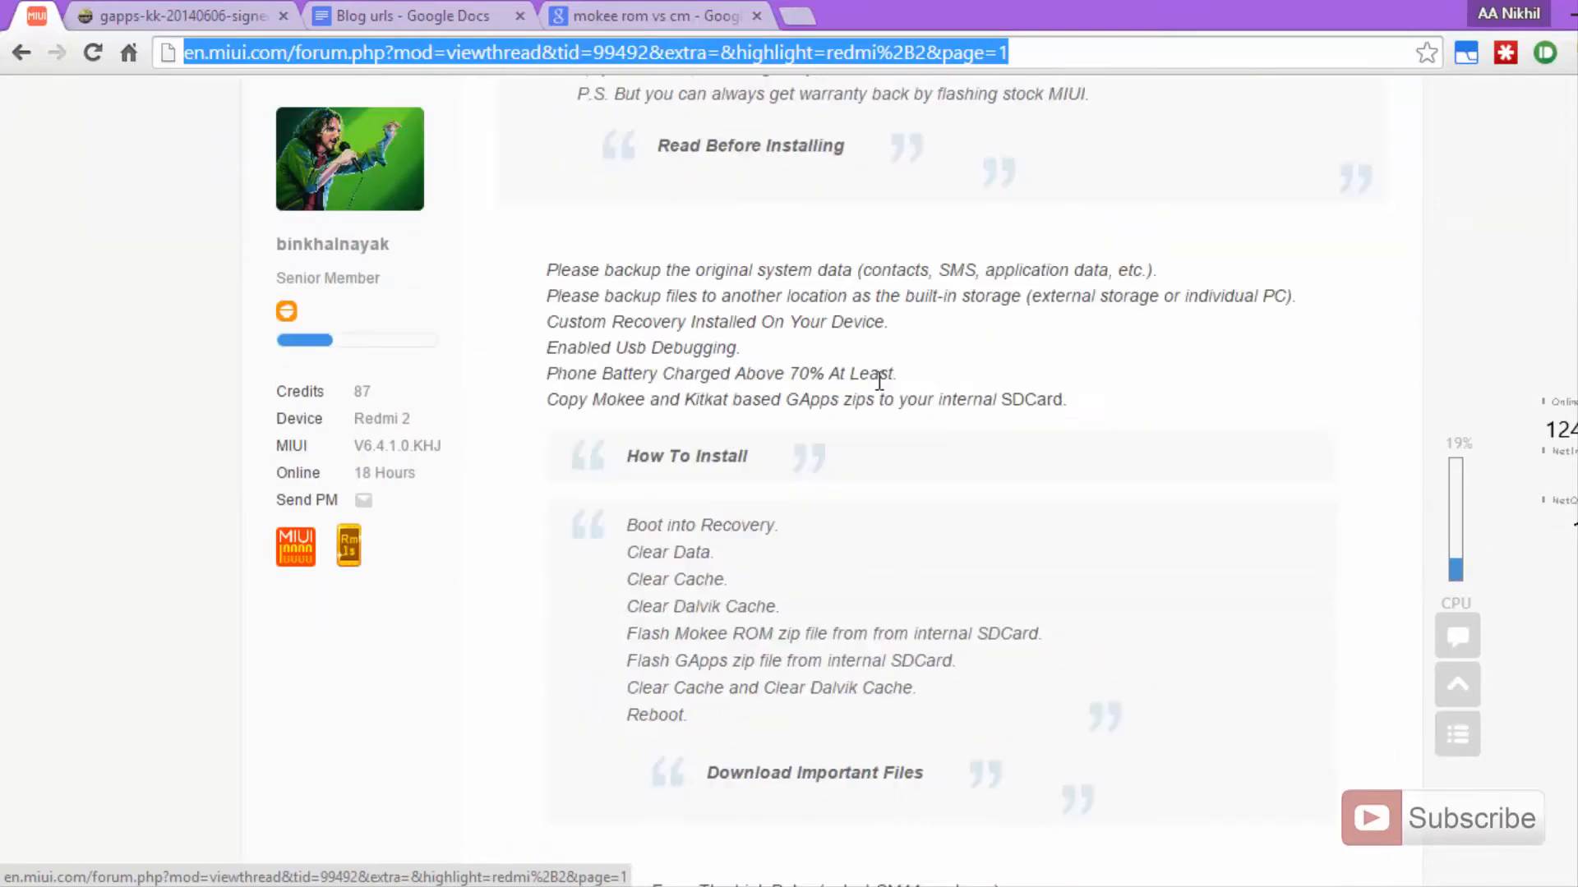
{"action": "scroll", "scroll_direction": "down", "scroll_amount": 3}
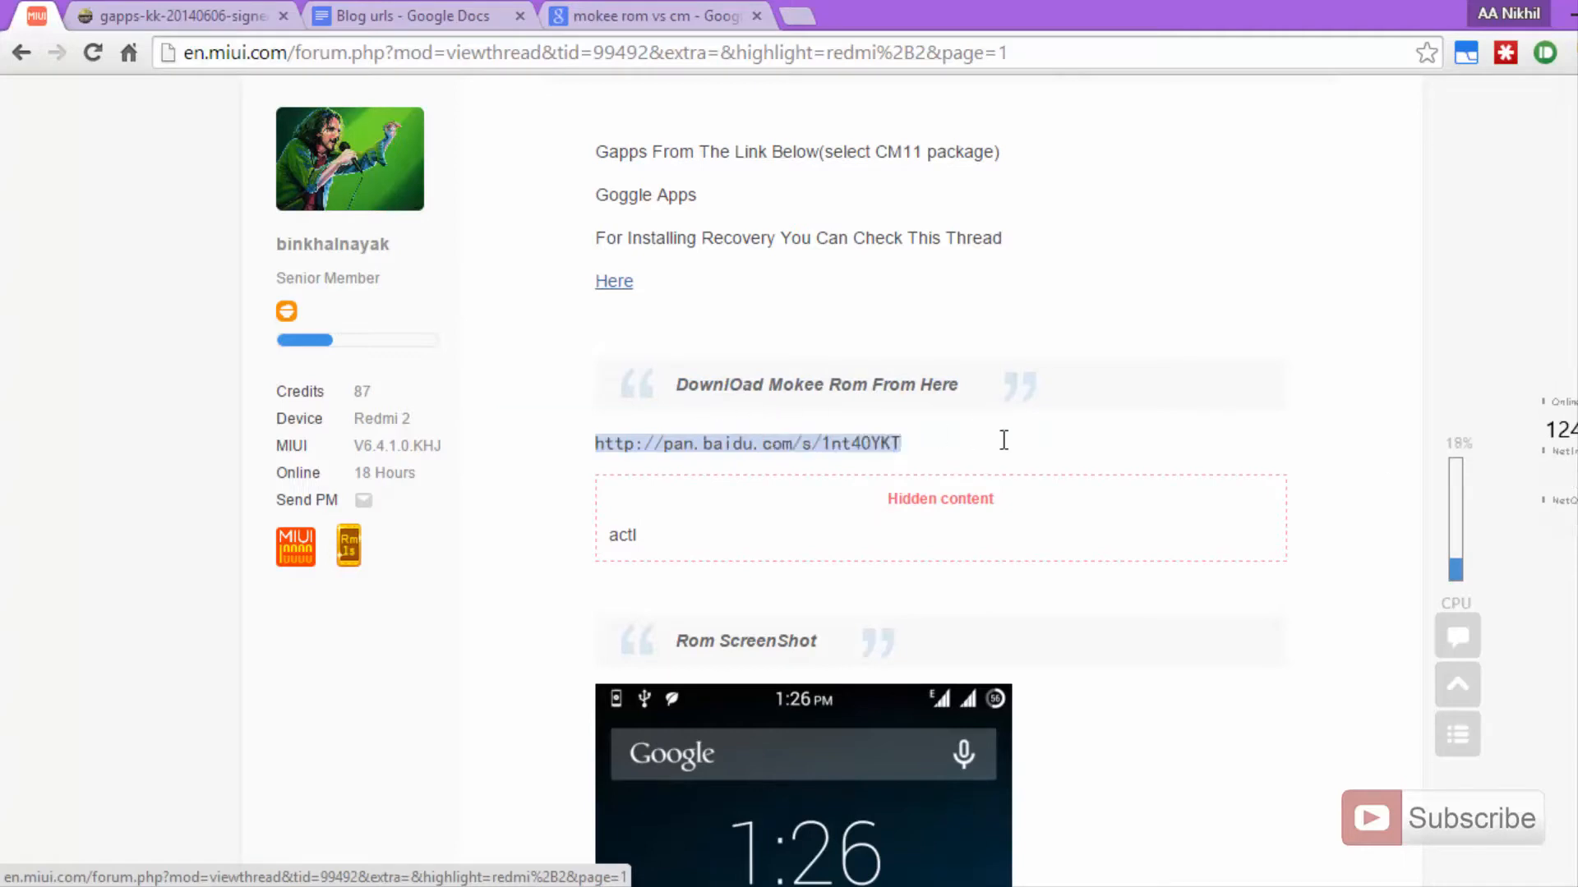
{"action": "mouse_move", "coordinate": [996, 450]}
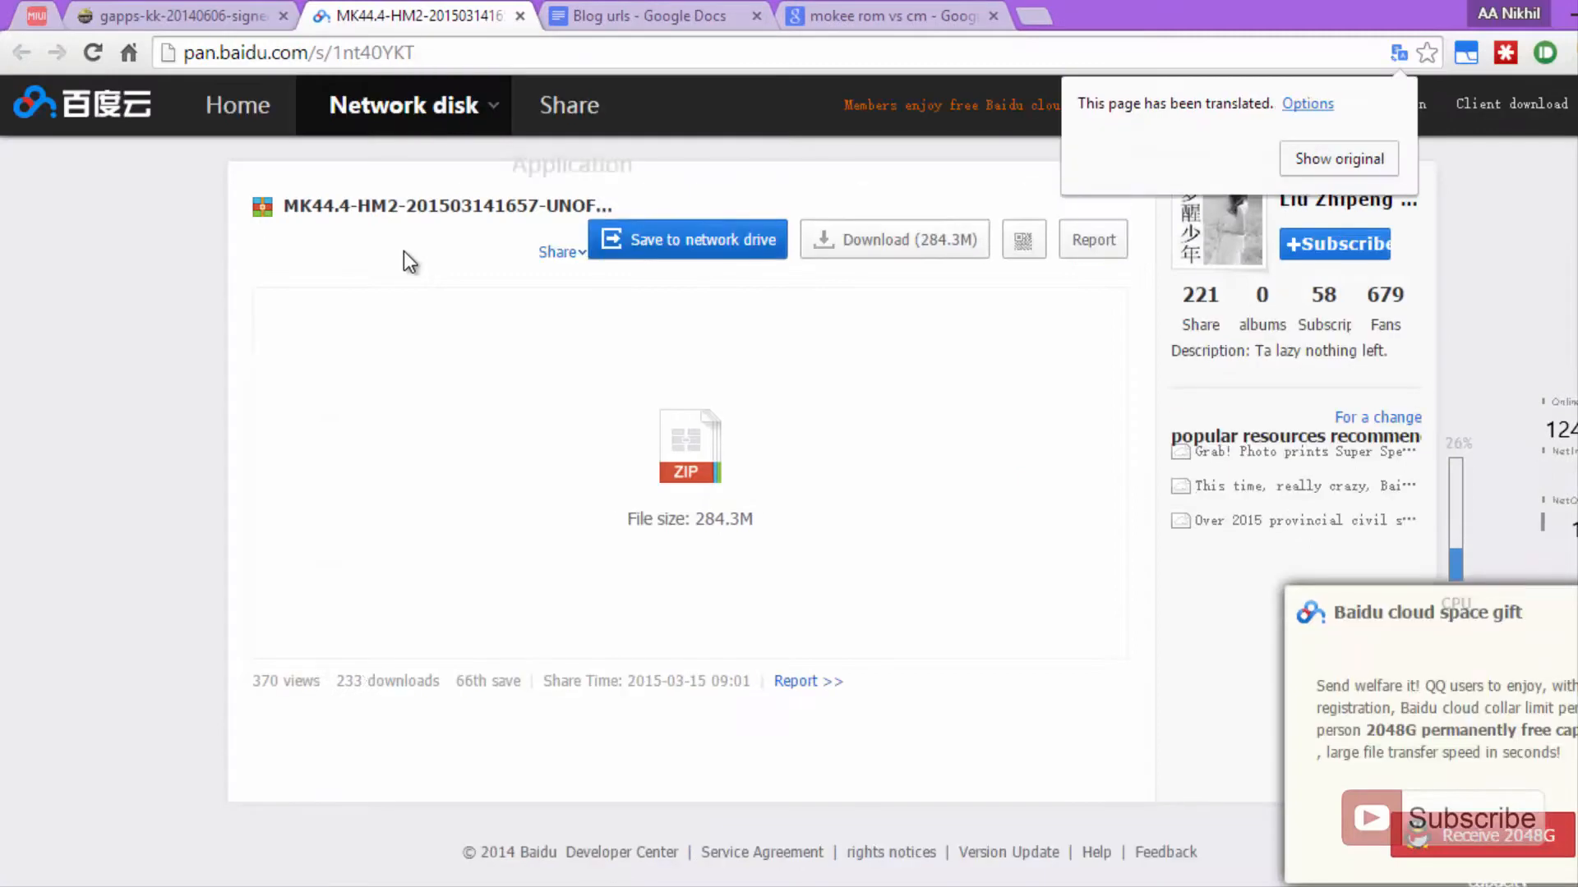
{"action": "mouse_move", "coordinate": [138, 309]}
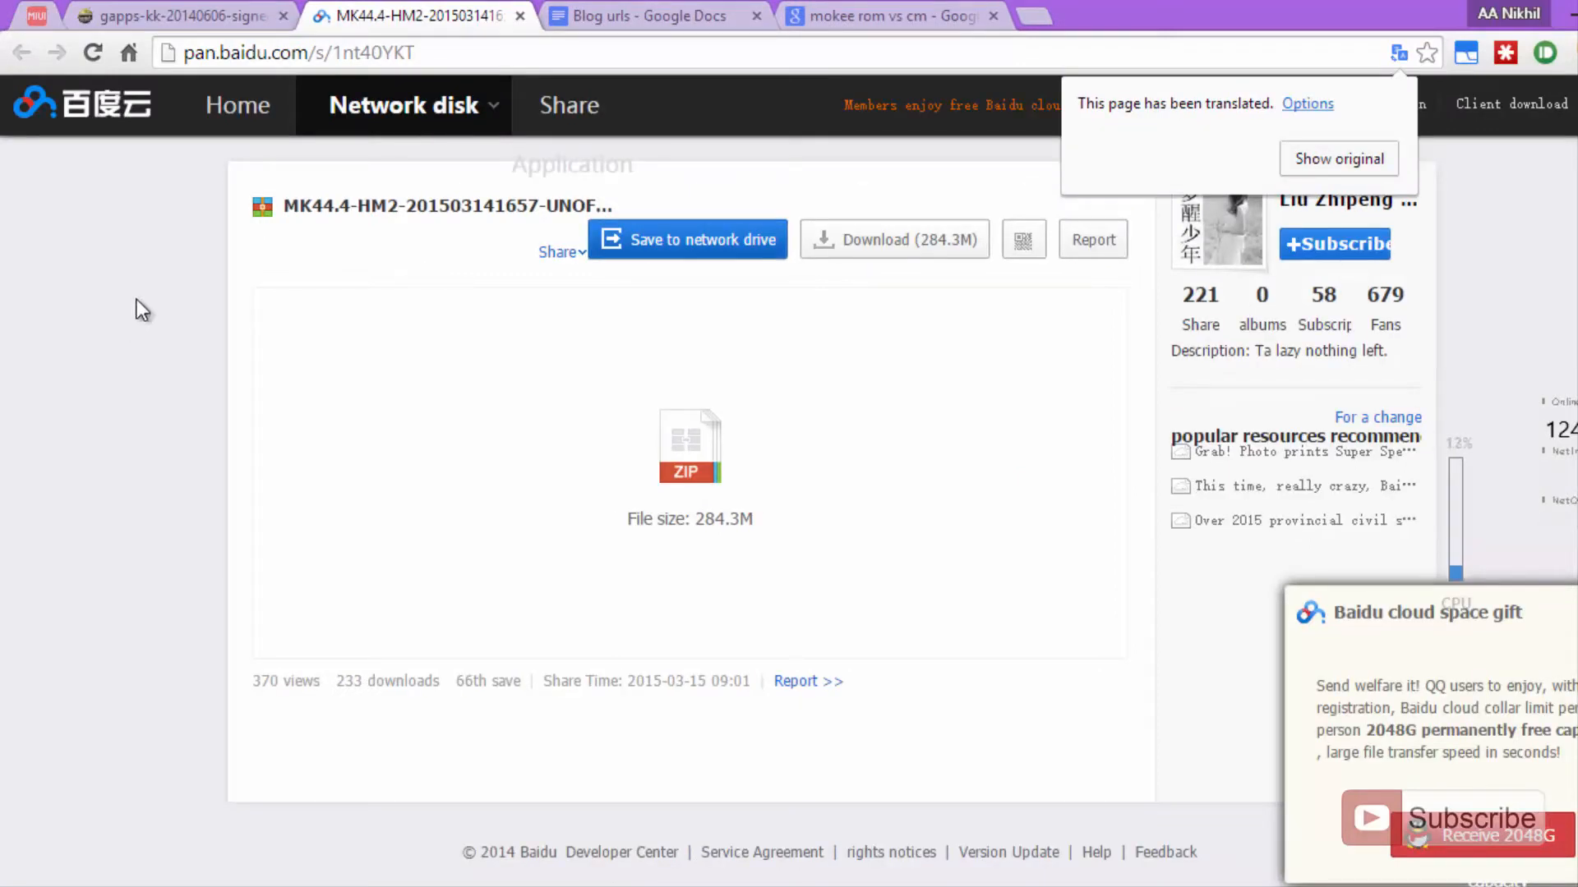
Dismiss the page context menu and bring up Download (284.3M) options for the MK44.4-HM2 ROM zip.
{"action": "right_click", "coordinate": [141, 309]}
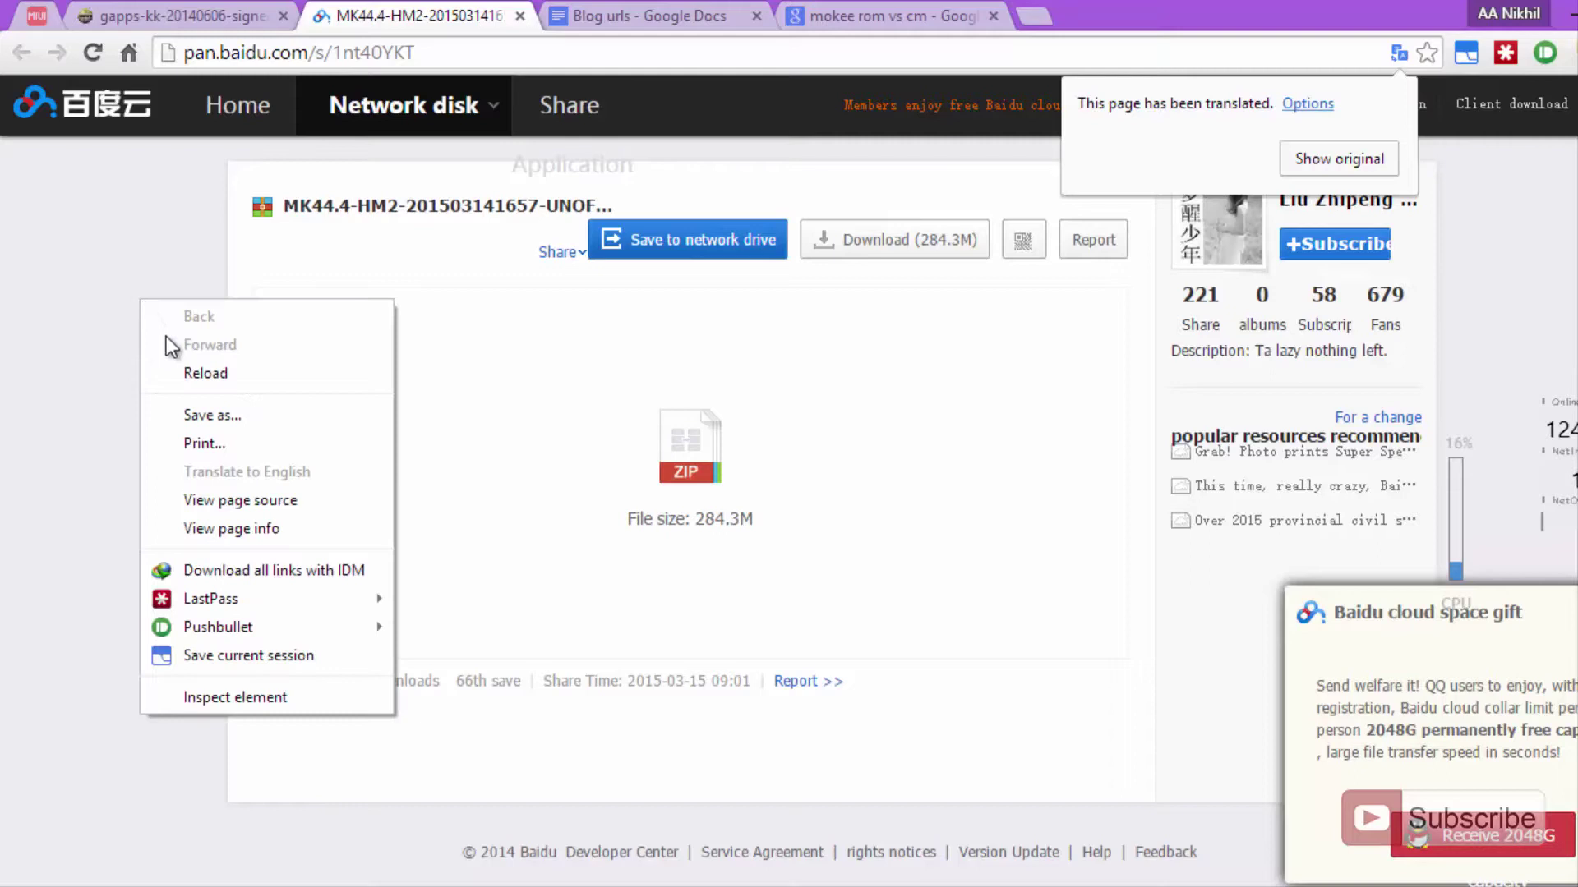
{"action": "mouse_move", "coordinate": [241, 486]}
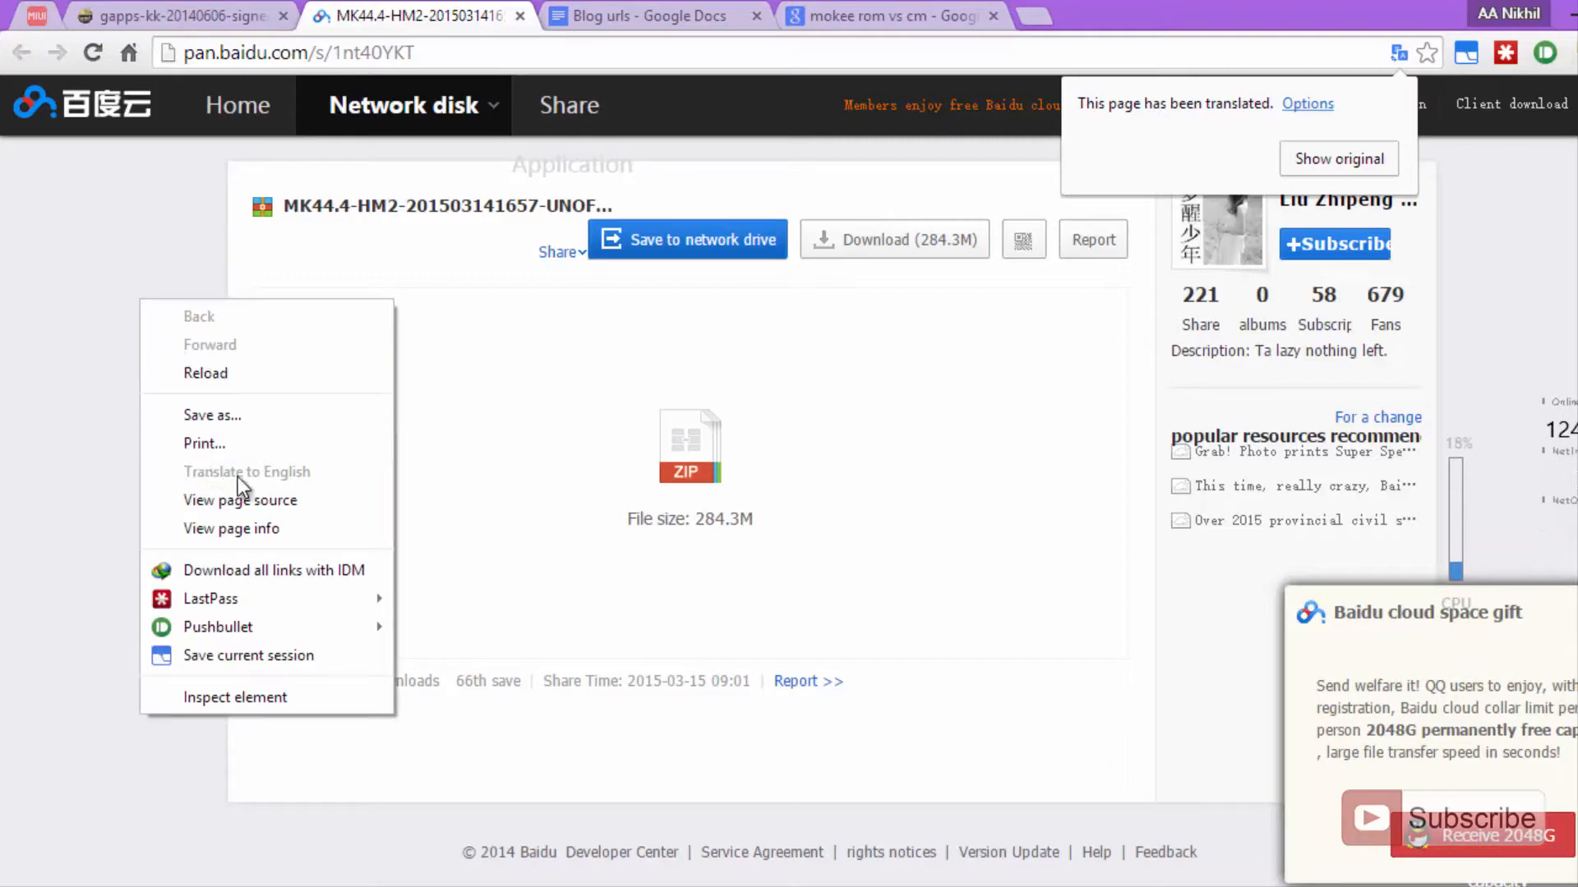
{"action": "left_click", "coordinate": [412, 368]}
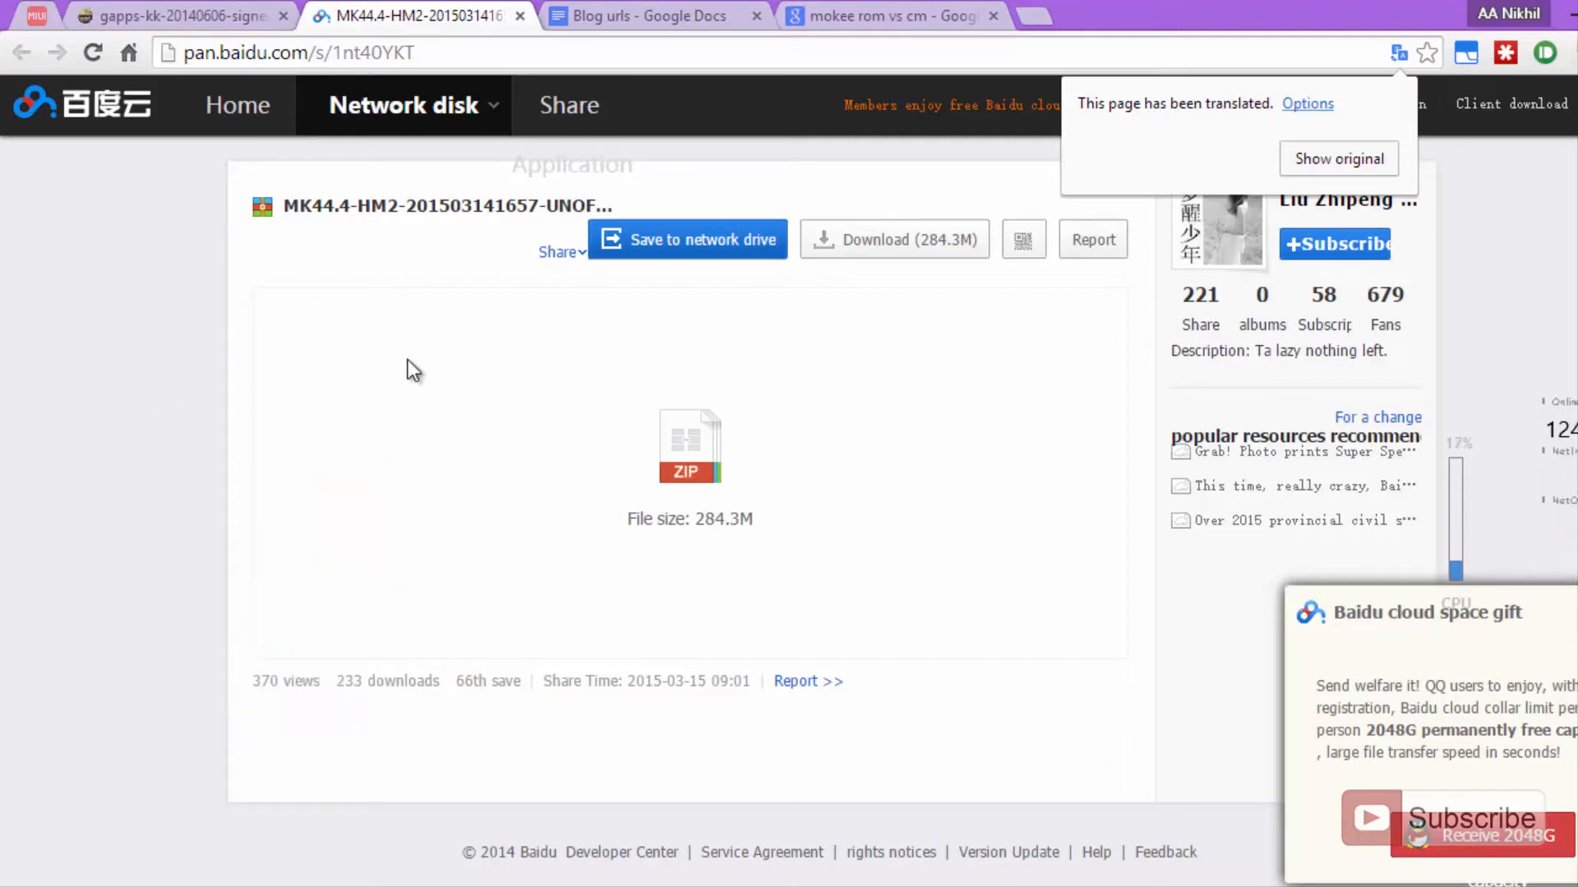
{"action": "mouse_move", "coordinate": [393, 313]}
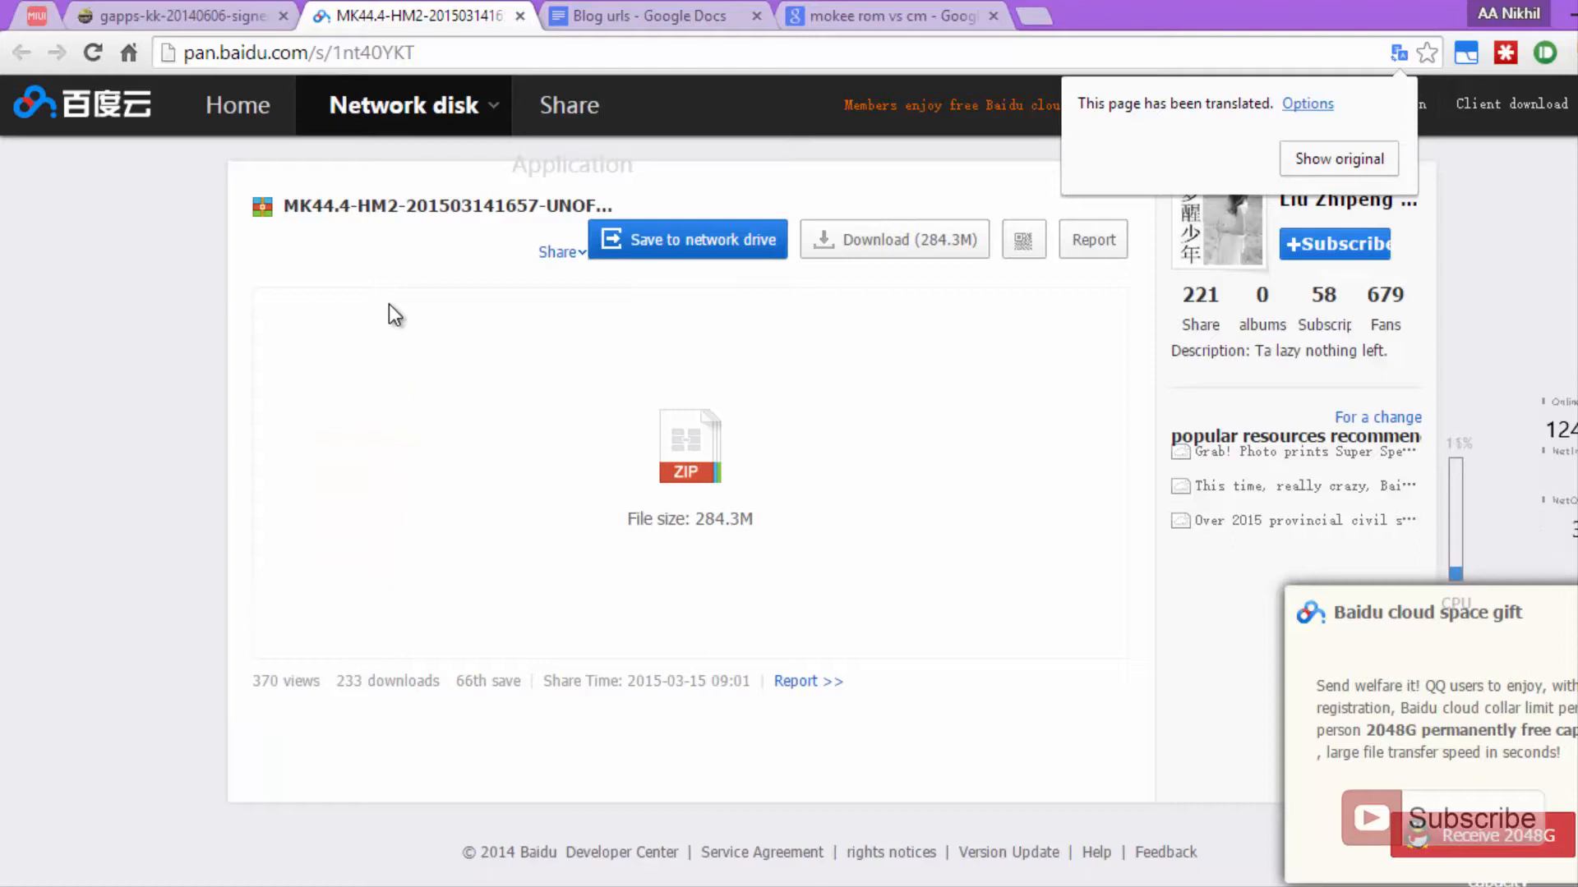
{"action": "mouse_move", "coordinate": [514, 447]}
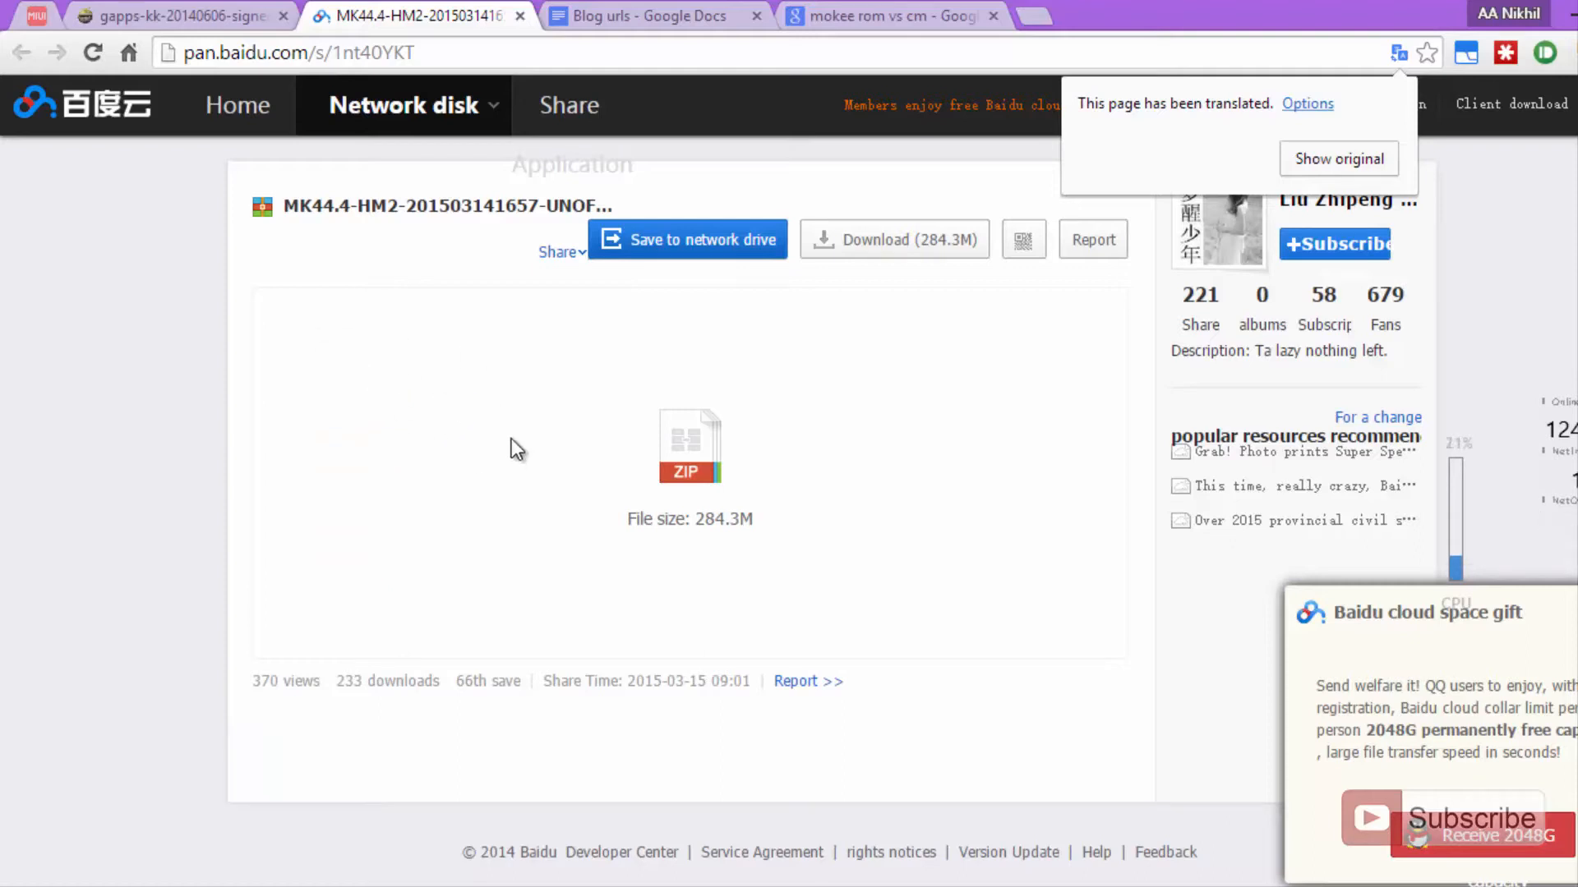
{"action": "left_click", "coordinate": [894, 240]}
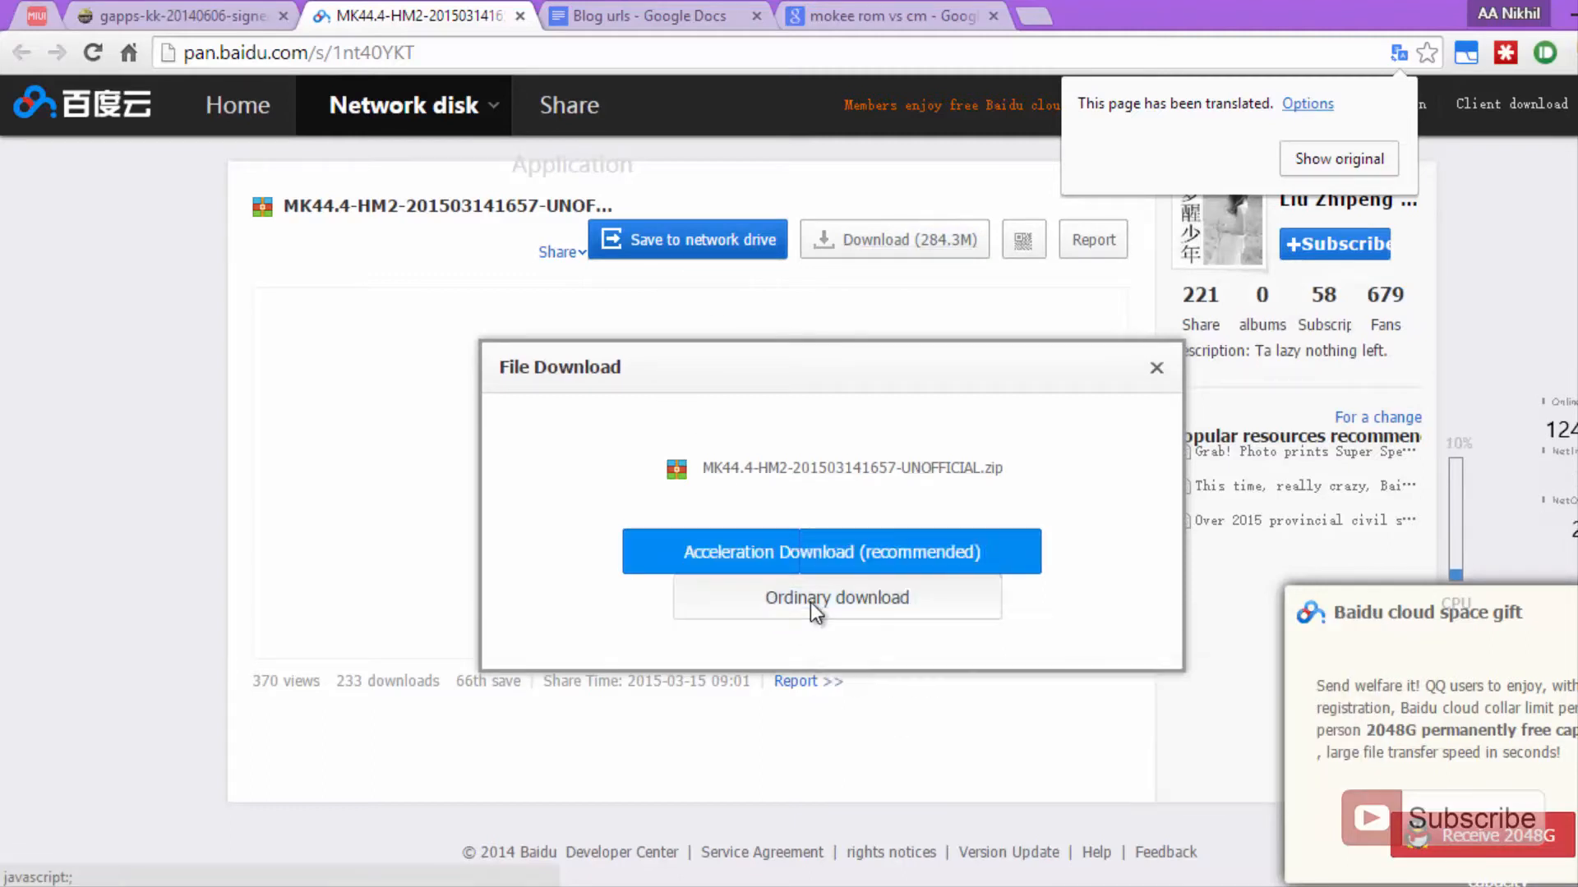
Choose Ordinary download and start the ROM zip download in the IDM dialog.
{"action": "left_click", "coordinate": [836, 596]}
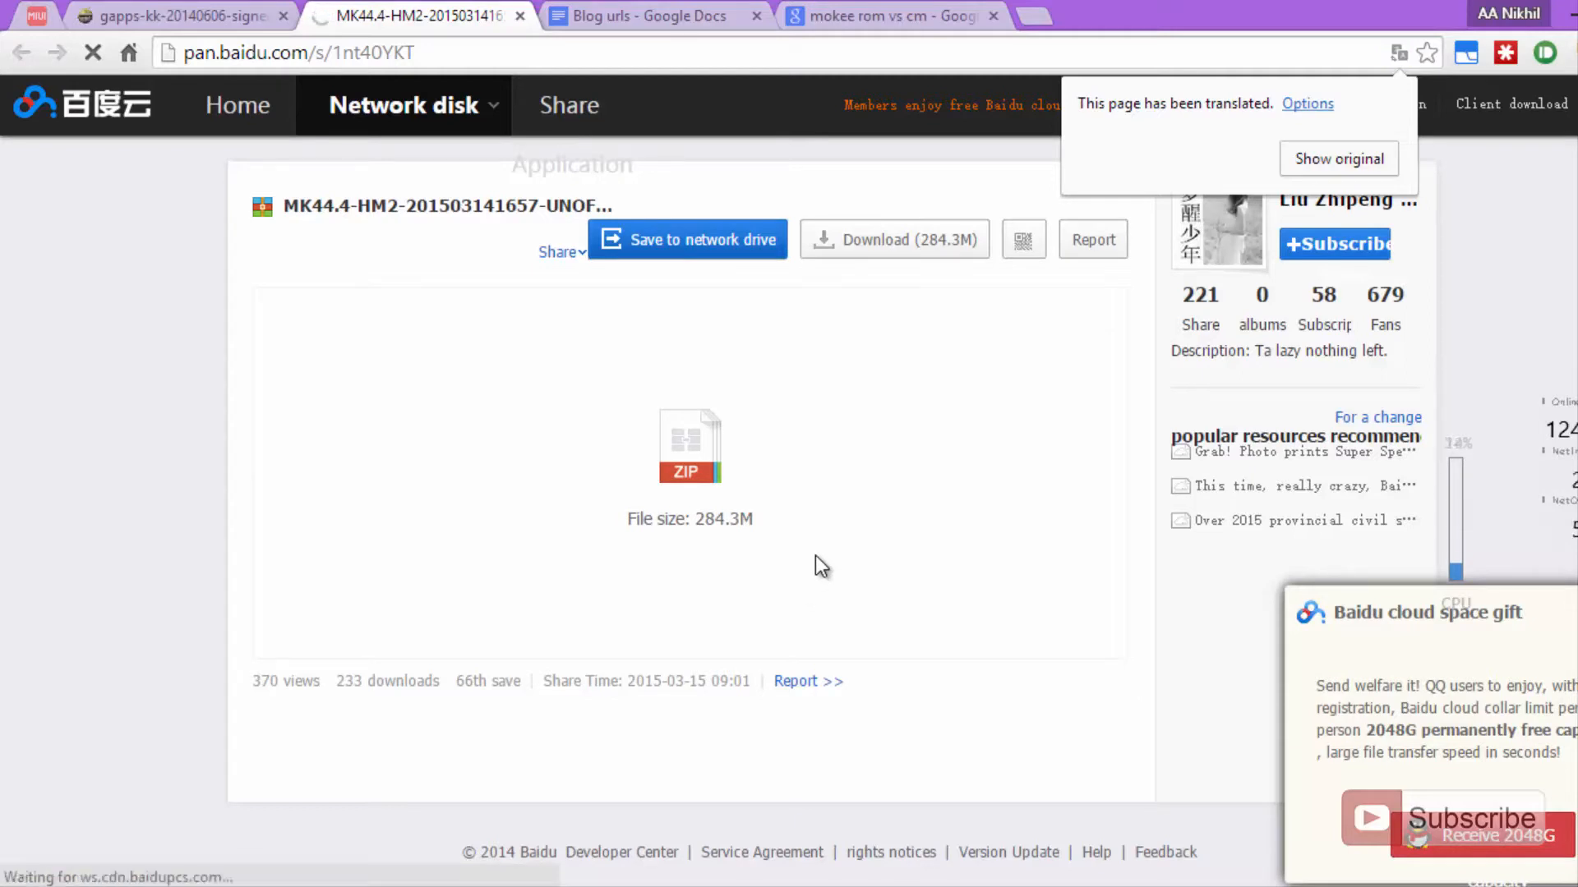
{"action": "left_click", "coordinate": [894, 238]}
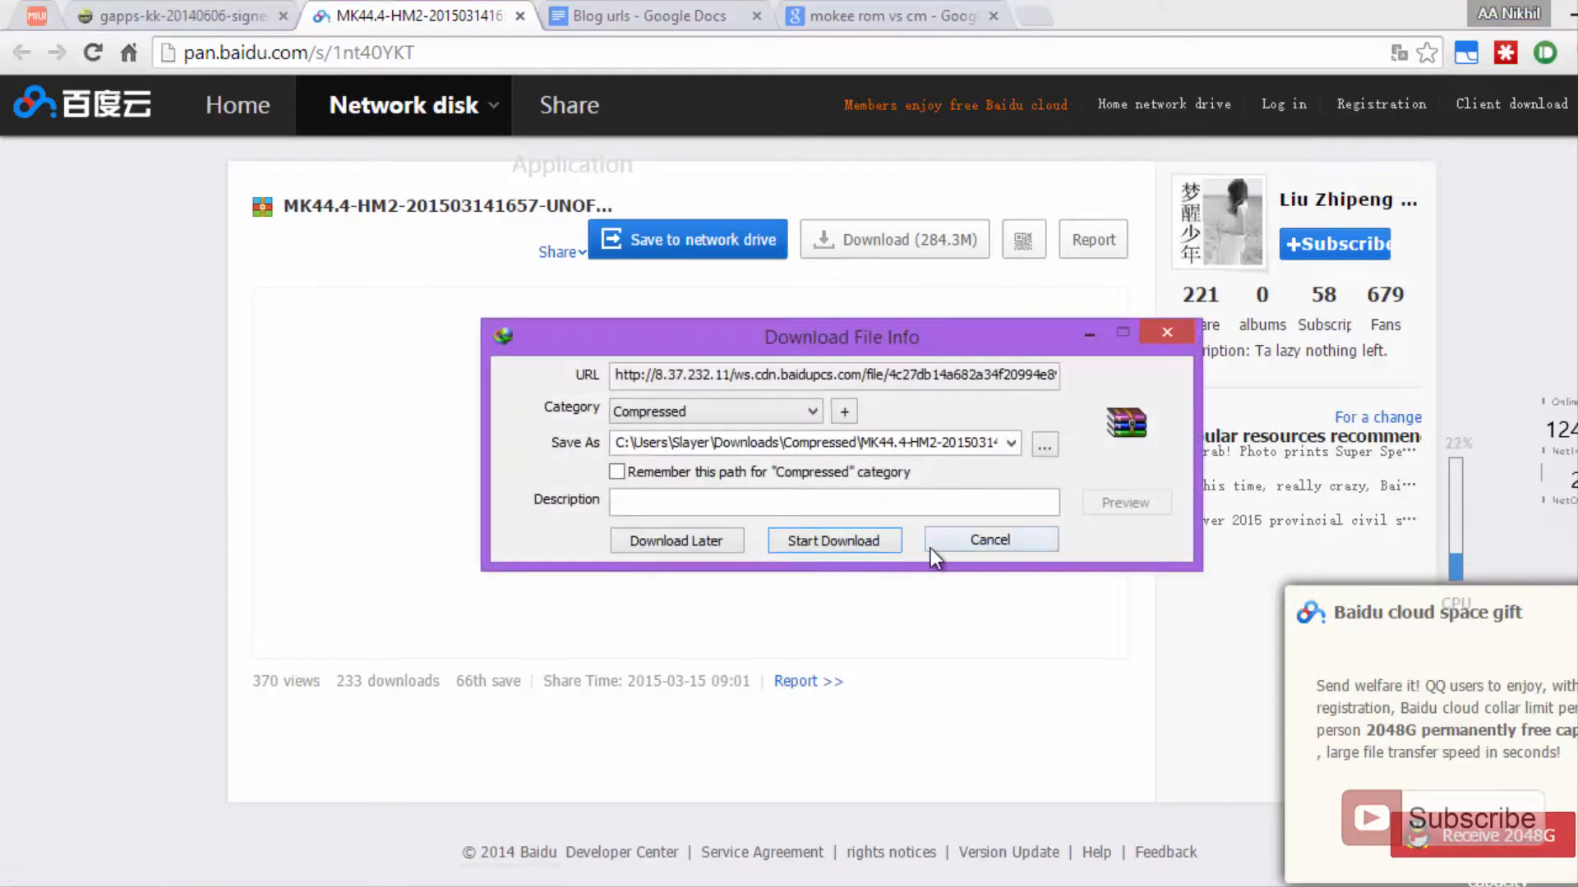
{"action": "left_click", "coordinate": [987, 540]}
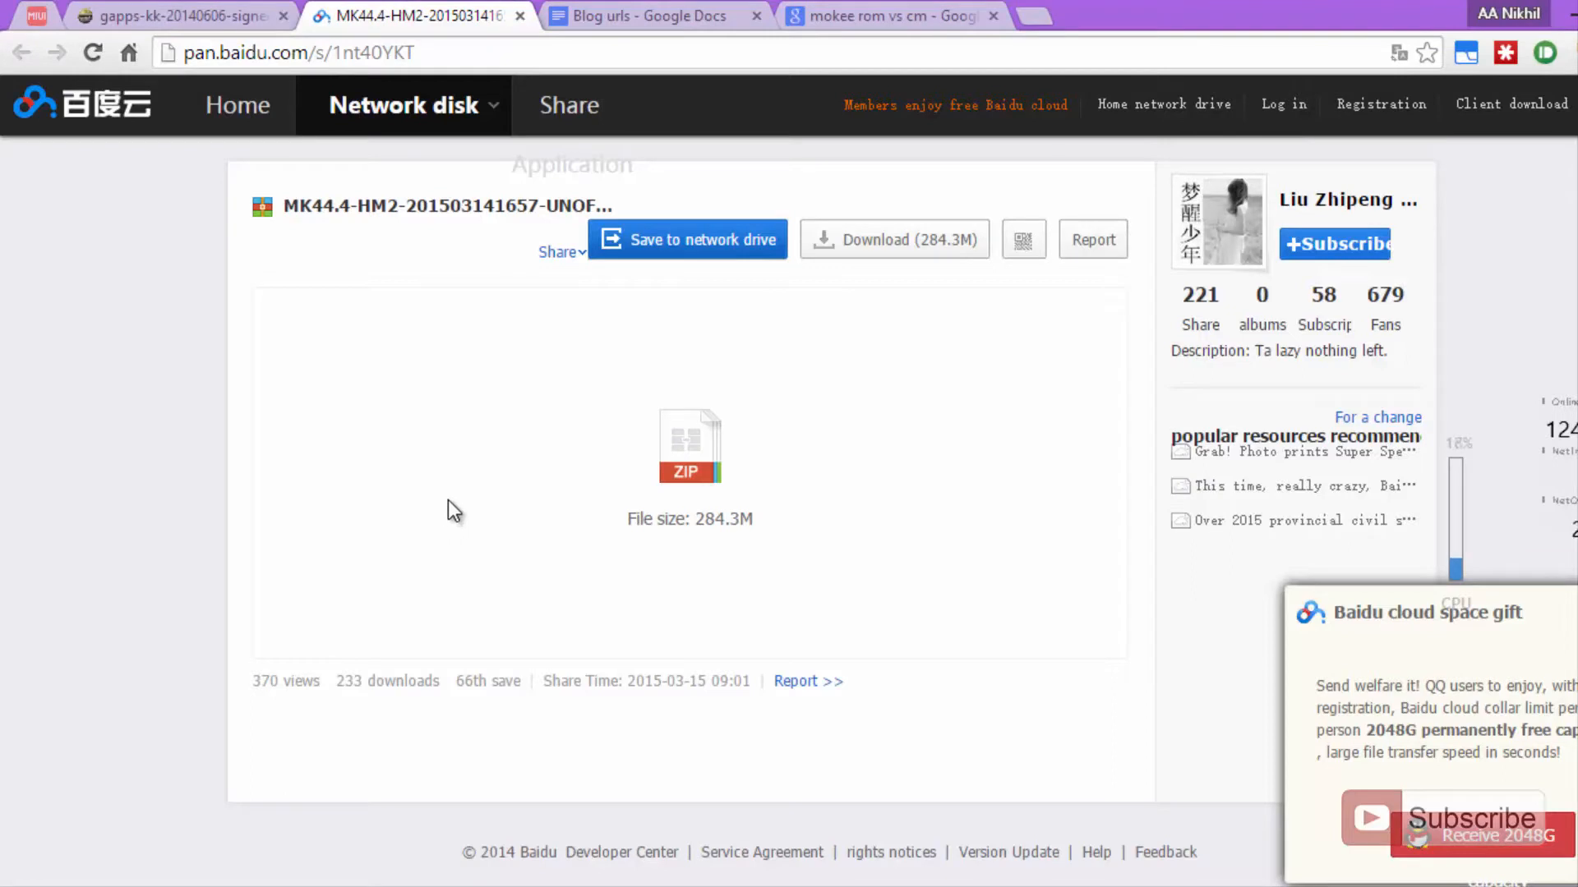
{"action": "mouse_move", "coordinate": [199, 406]}
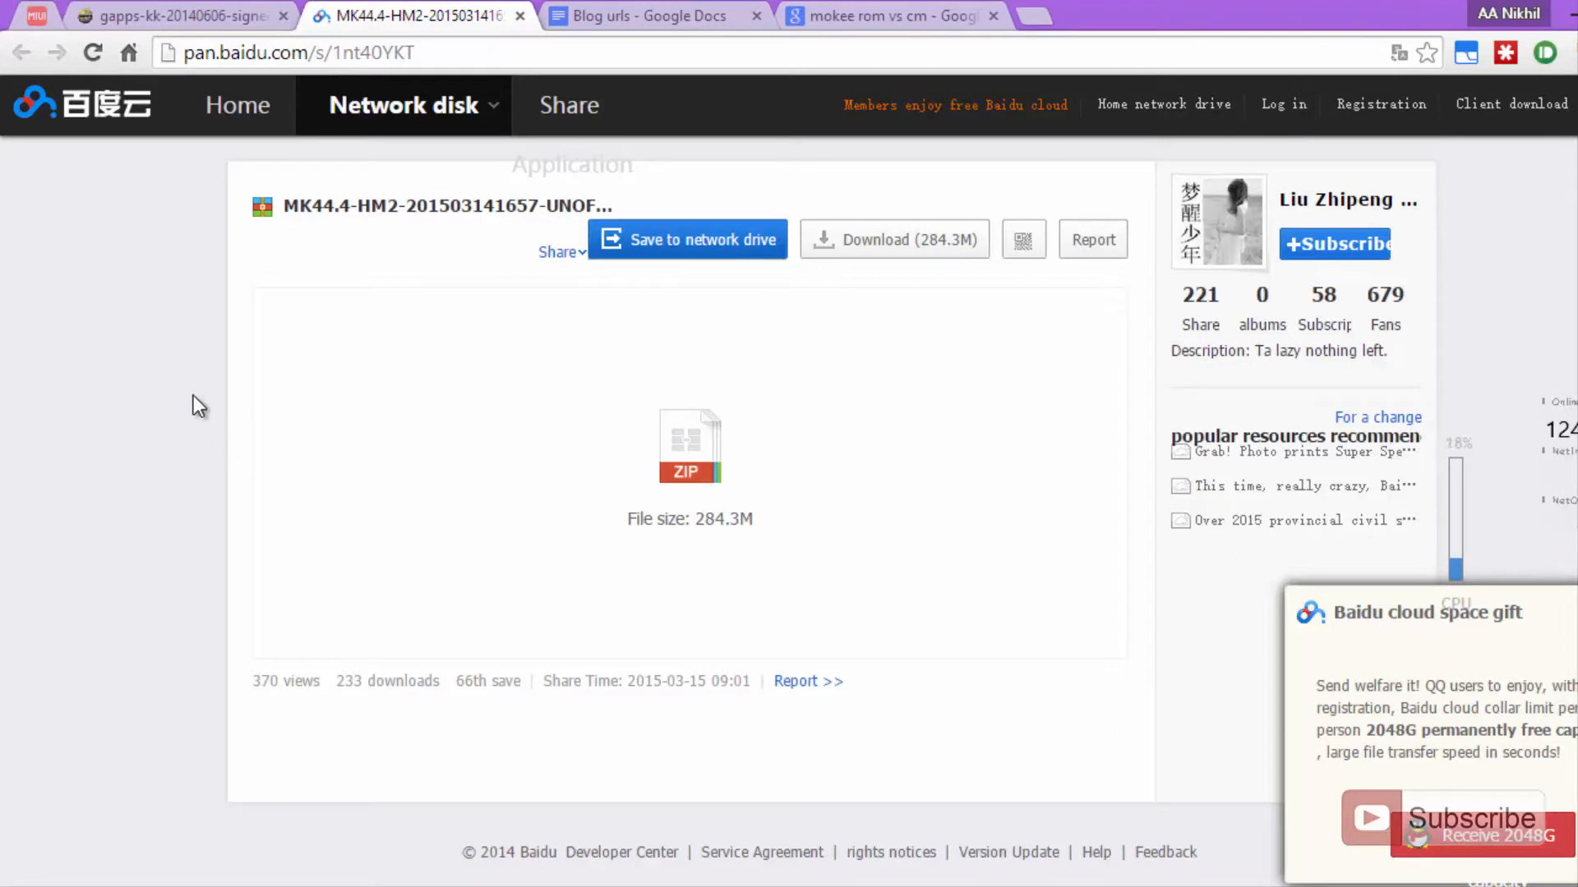
{"action": "mouse_move", "coordinate": [204, 401]}
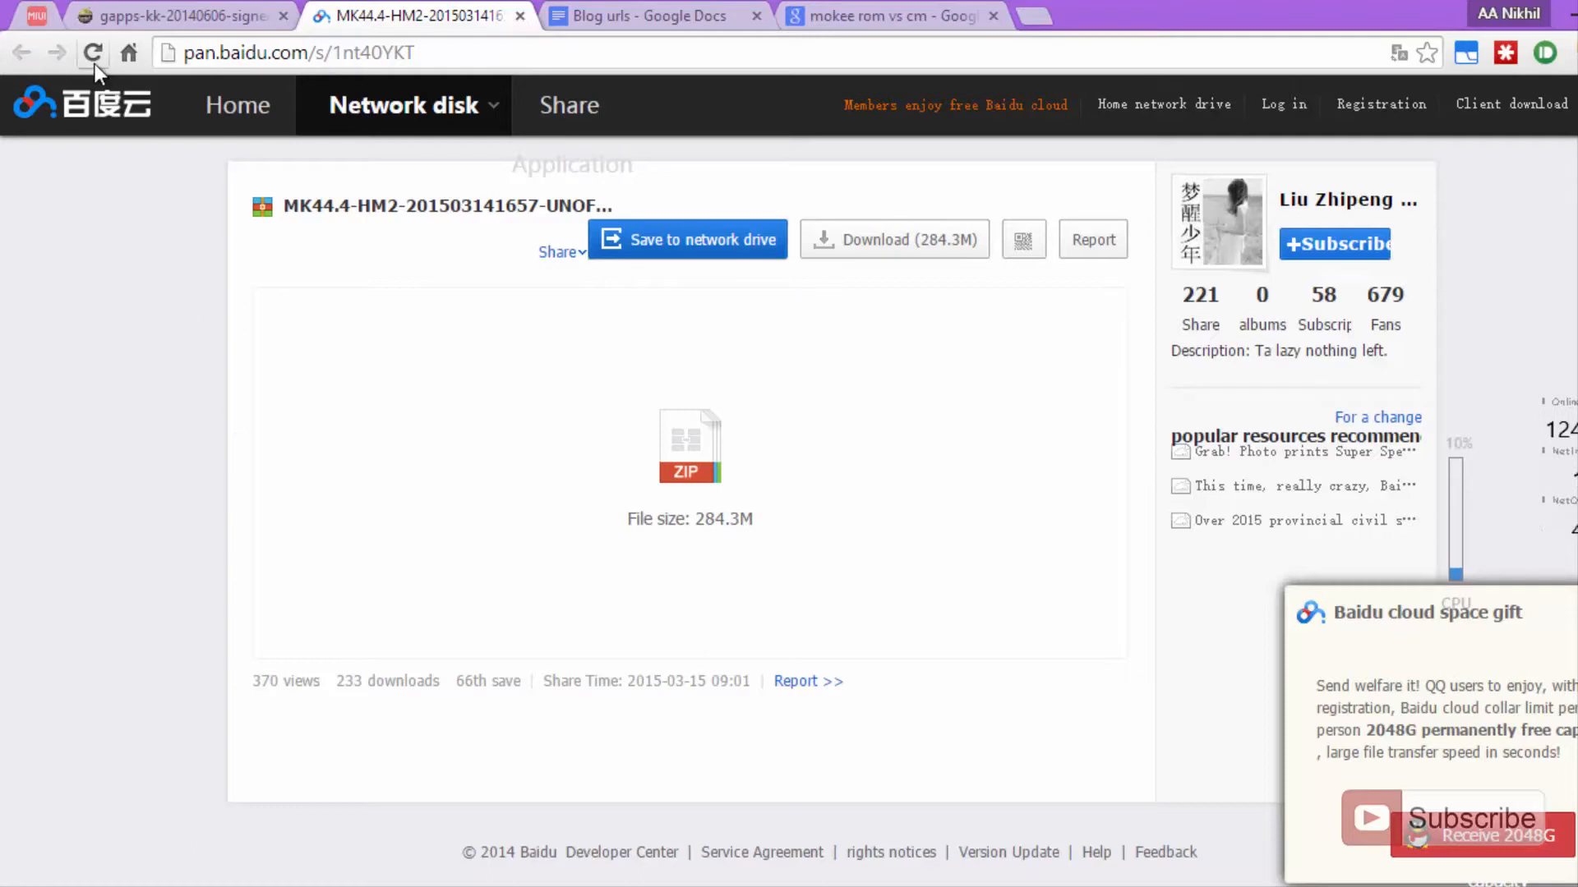
Begin the gapps-kk-20140606-signed.zip download on AndroidFileHost and cancel the 150.38 MB save prompt.
{"action": "left_click", "coordinate": [176, 16]}
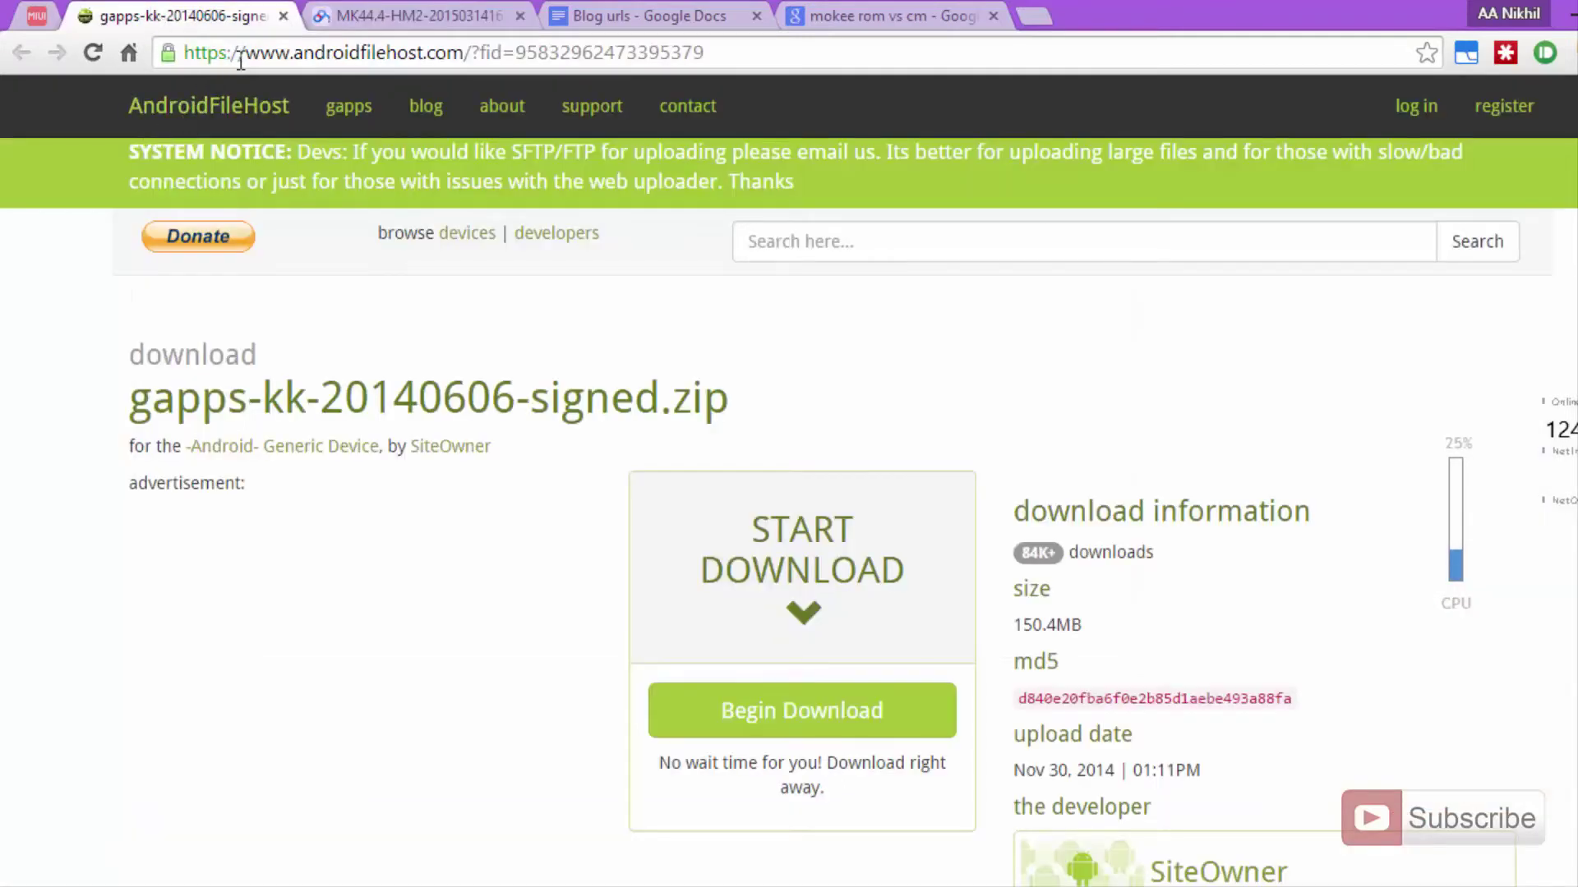
{"action": "left_click", "coordinate": [442, 53]}
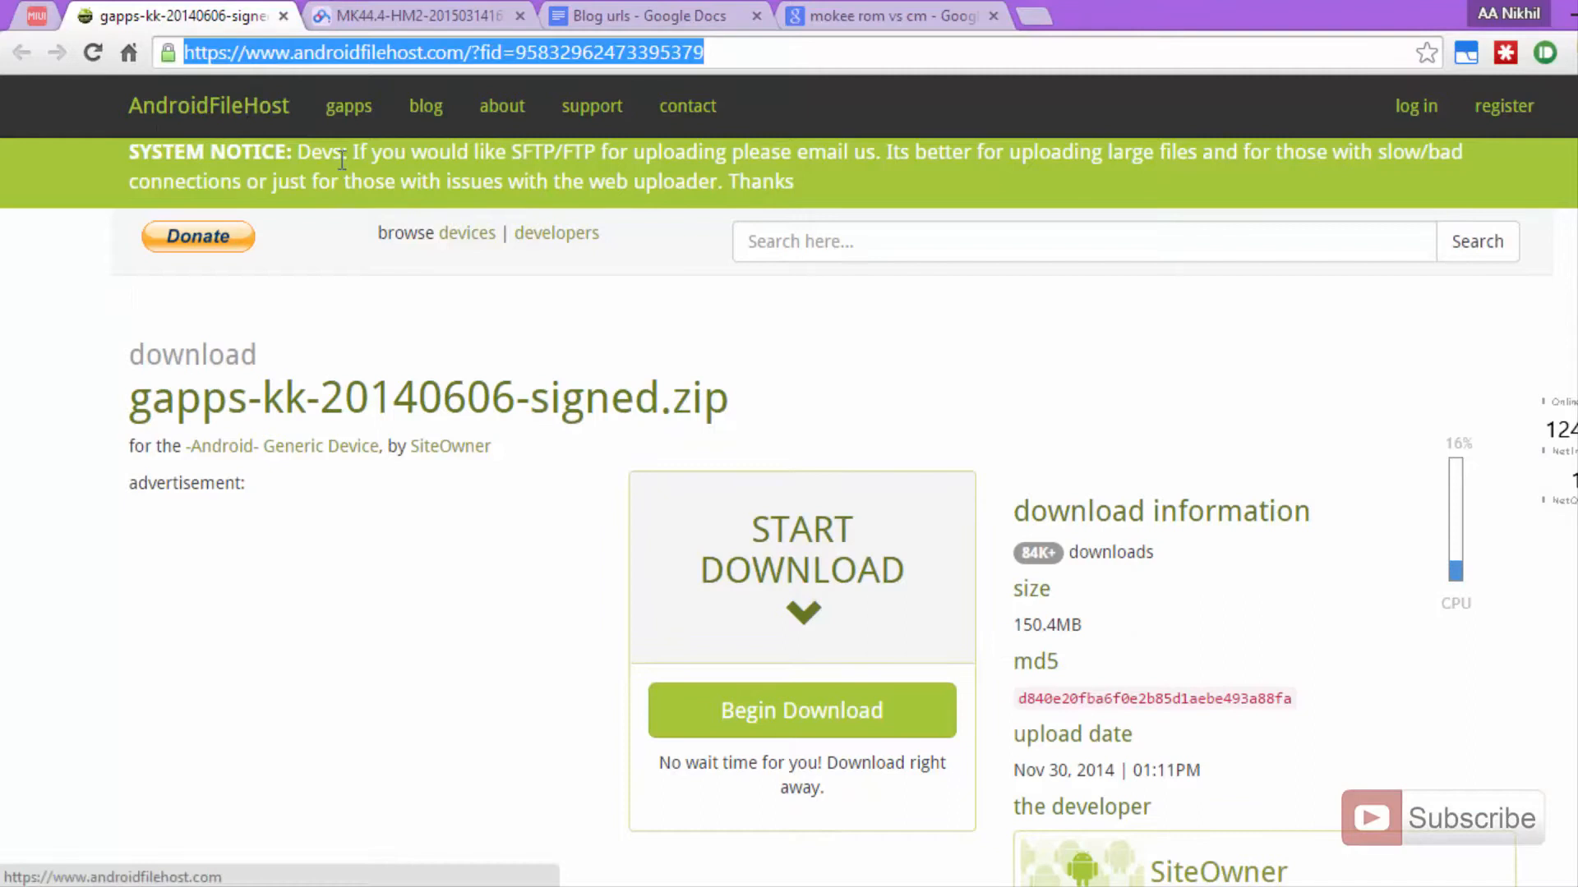
{"action": "mouse_move", "coordinate": [503, 508]}
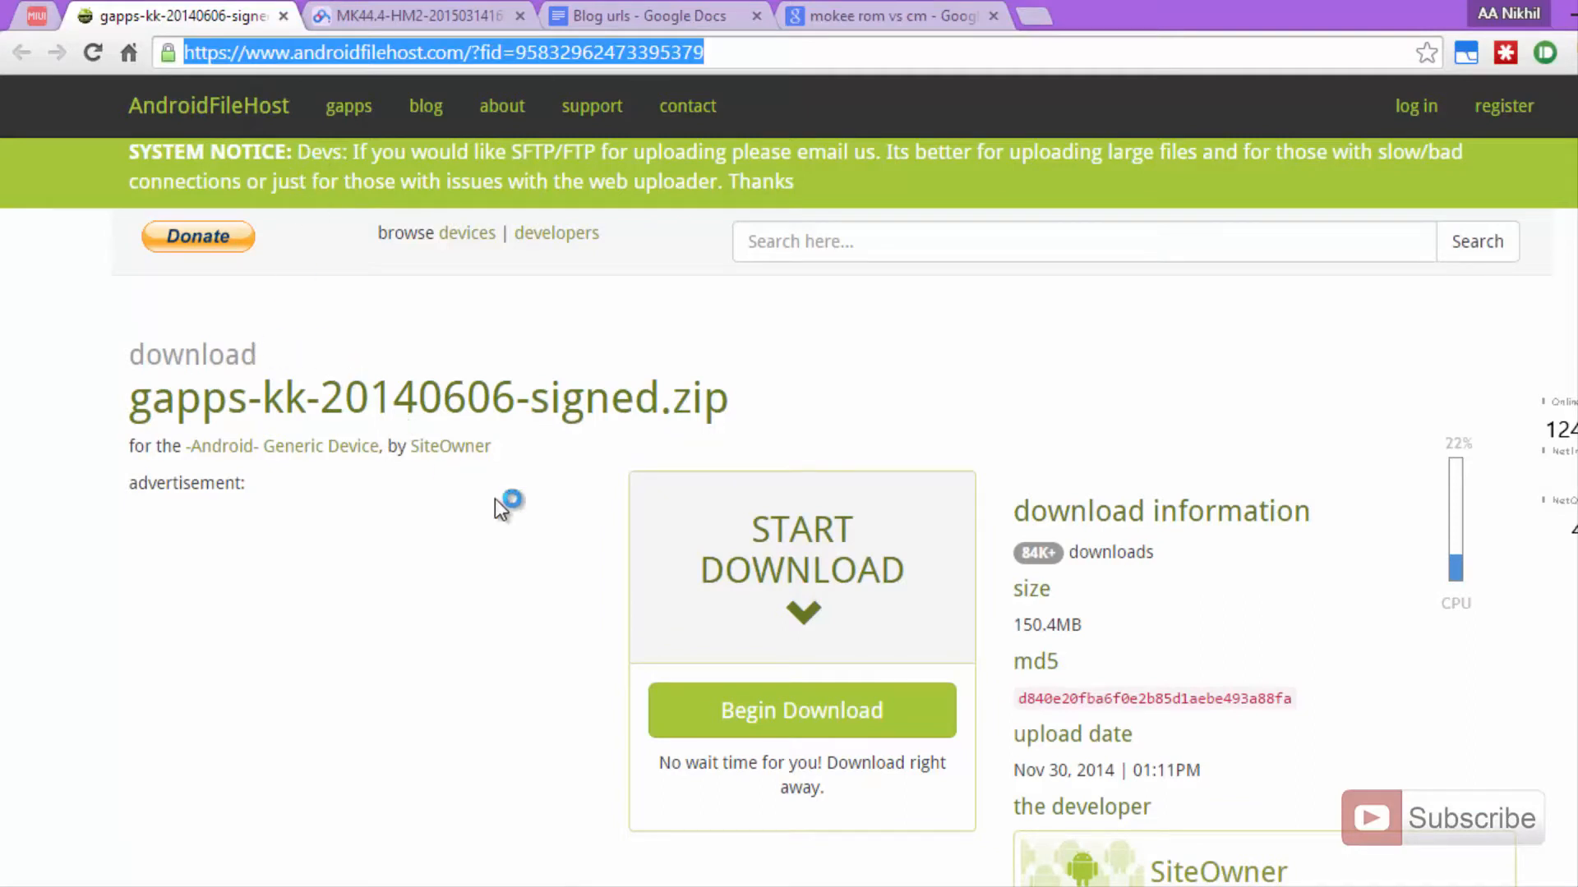
{"action": "left_click", "coordinate": [800, 710]}
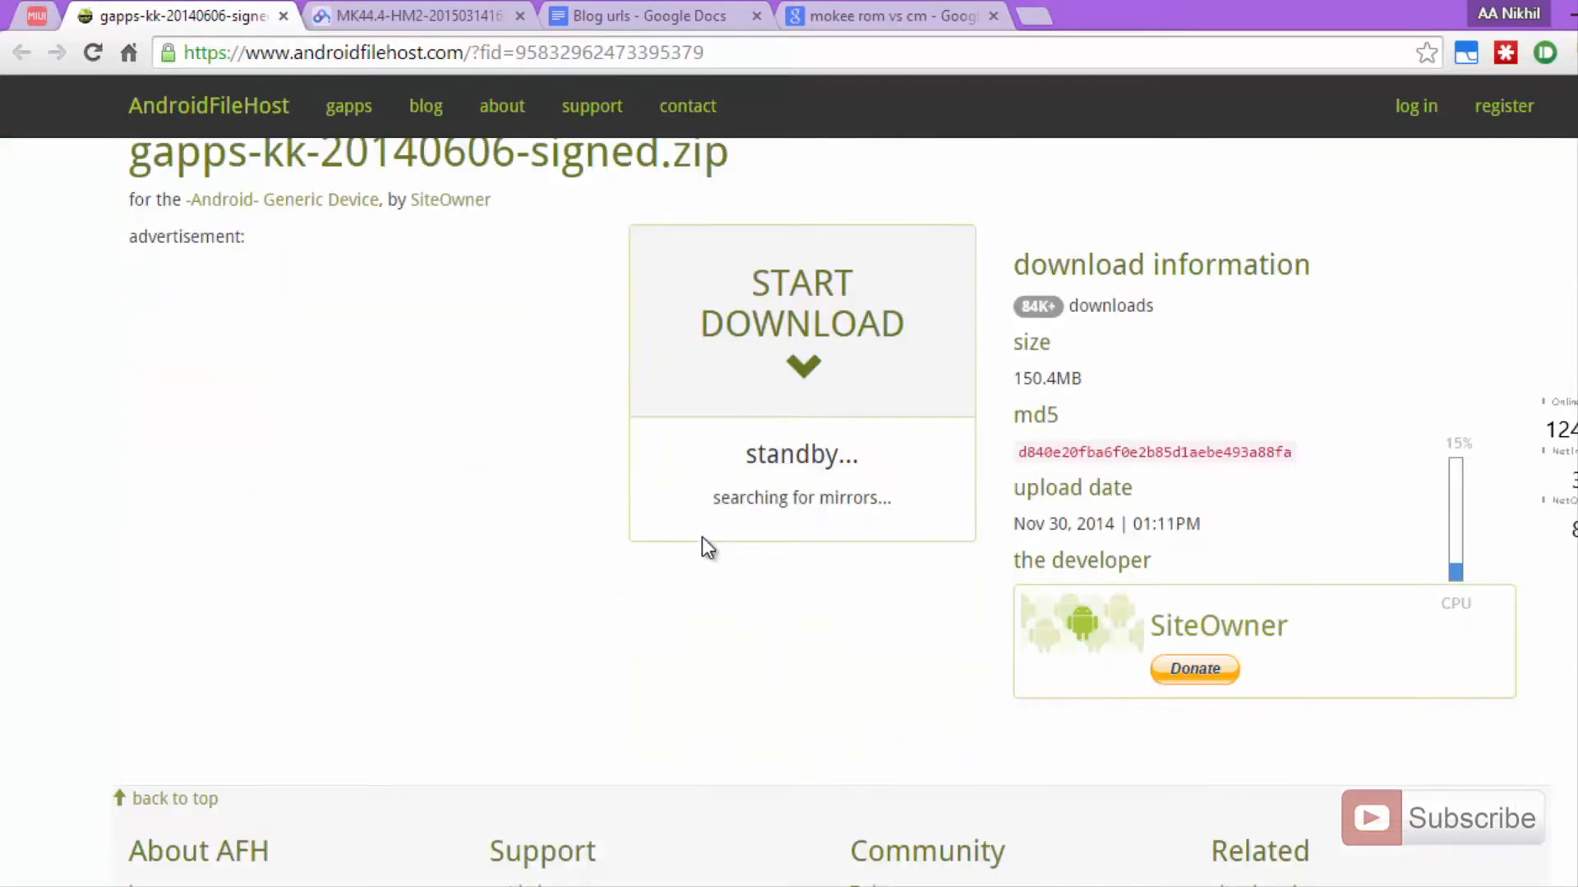
{"action": "mouse_move", "coordinate": [445, 518]}
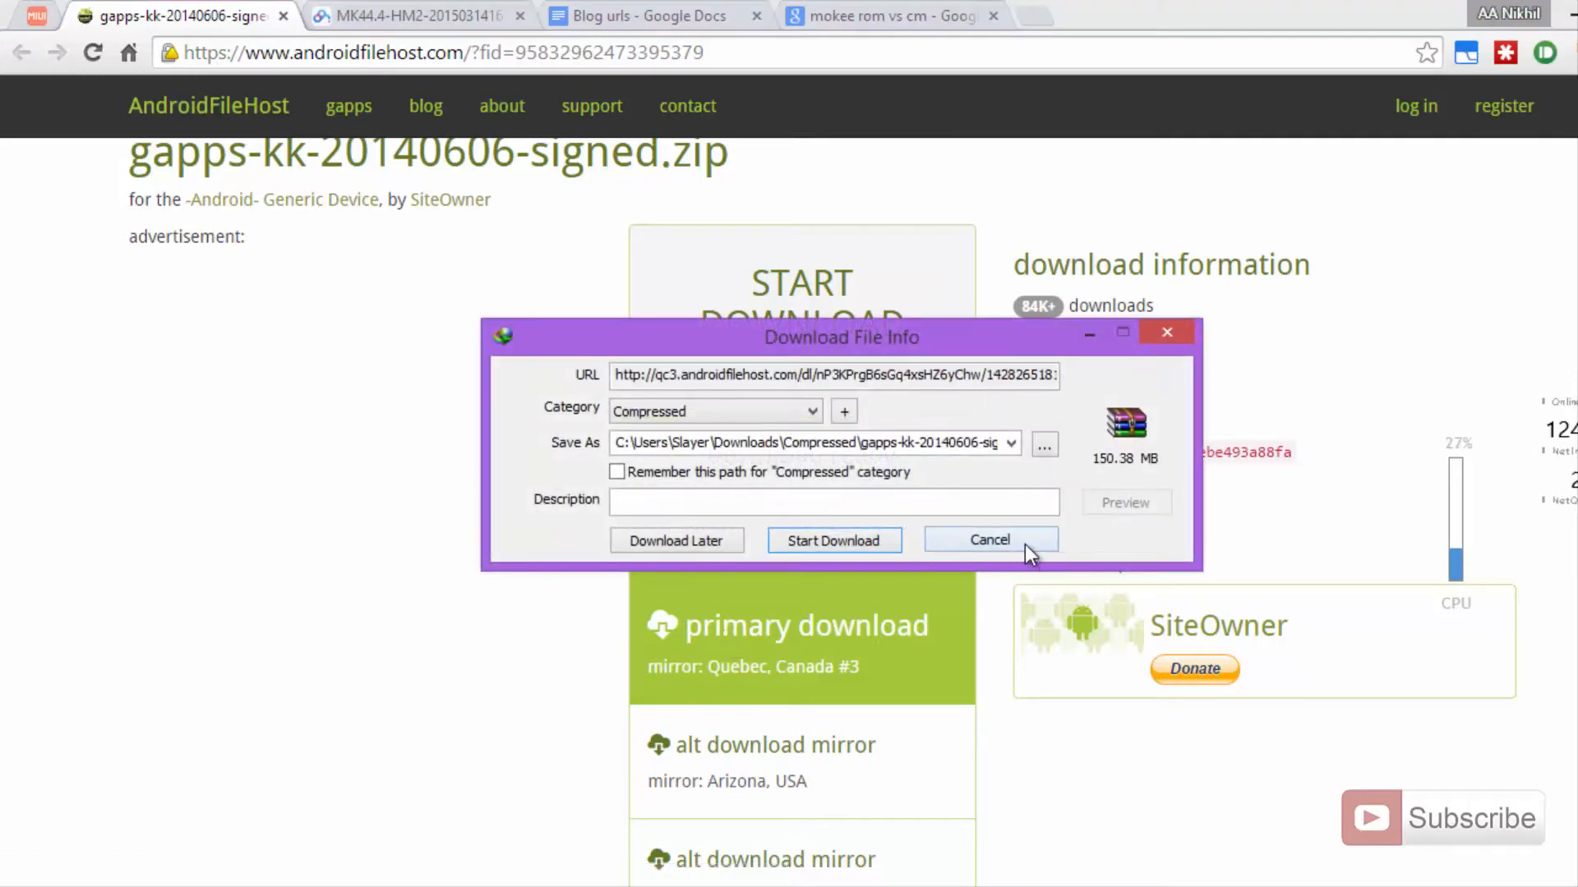
{"action": "left_click", "coordinate": [988, 540]}
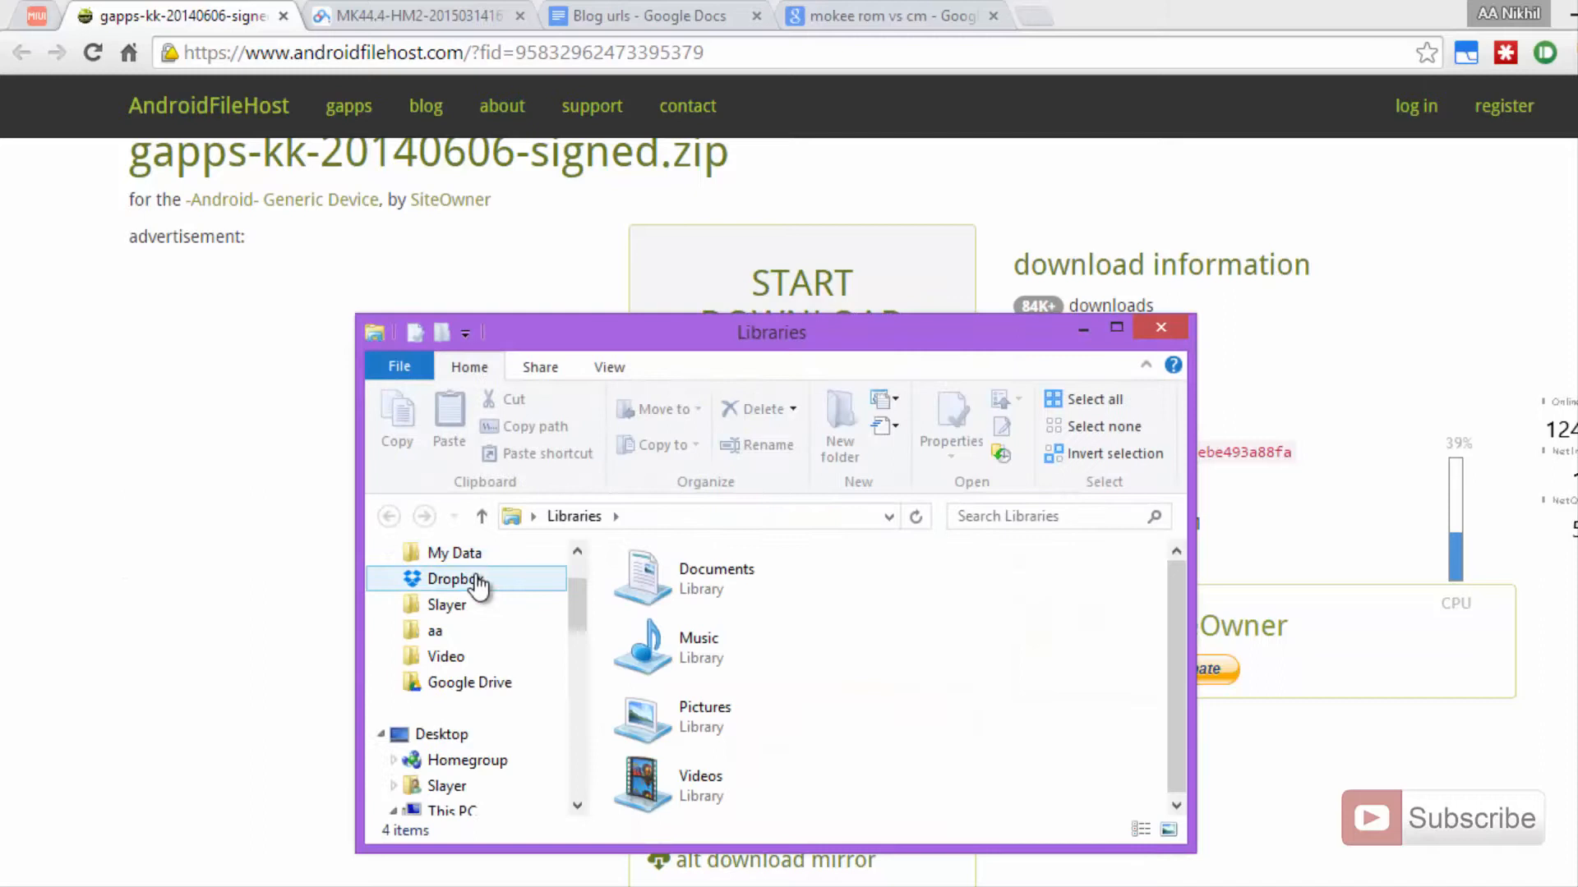
Browse Downloads > Compressed > Redmi 2 > Mokee rom in File Explorer.
{"action": "scroll", "scroll_direction": "up", "scroll_amount": 3}
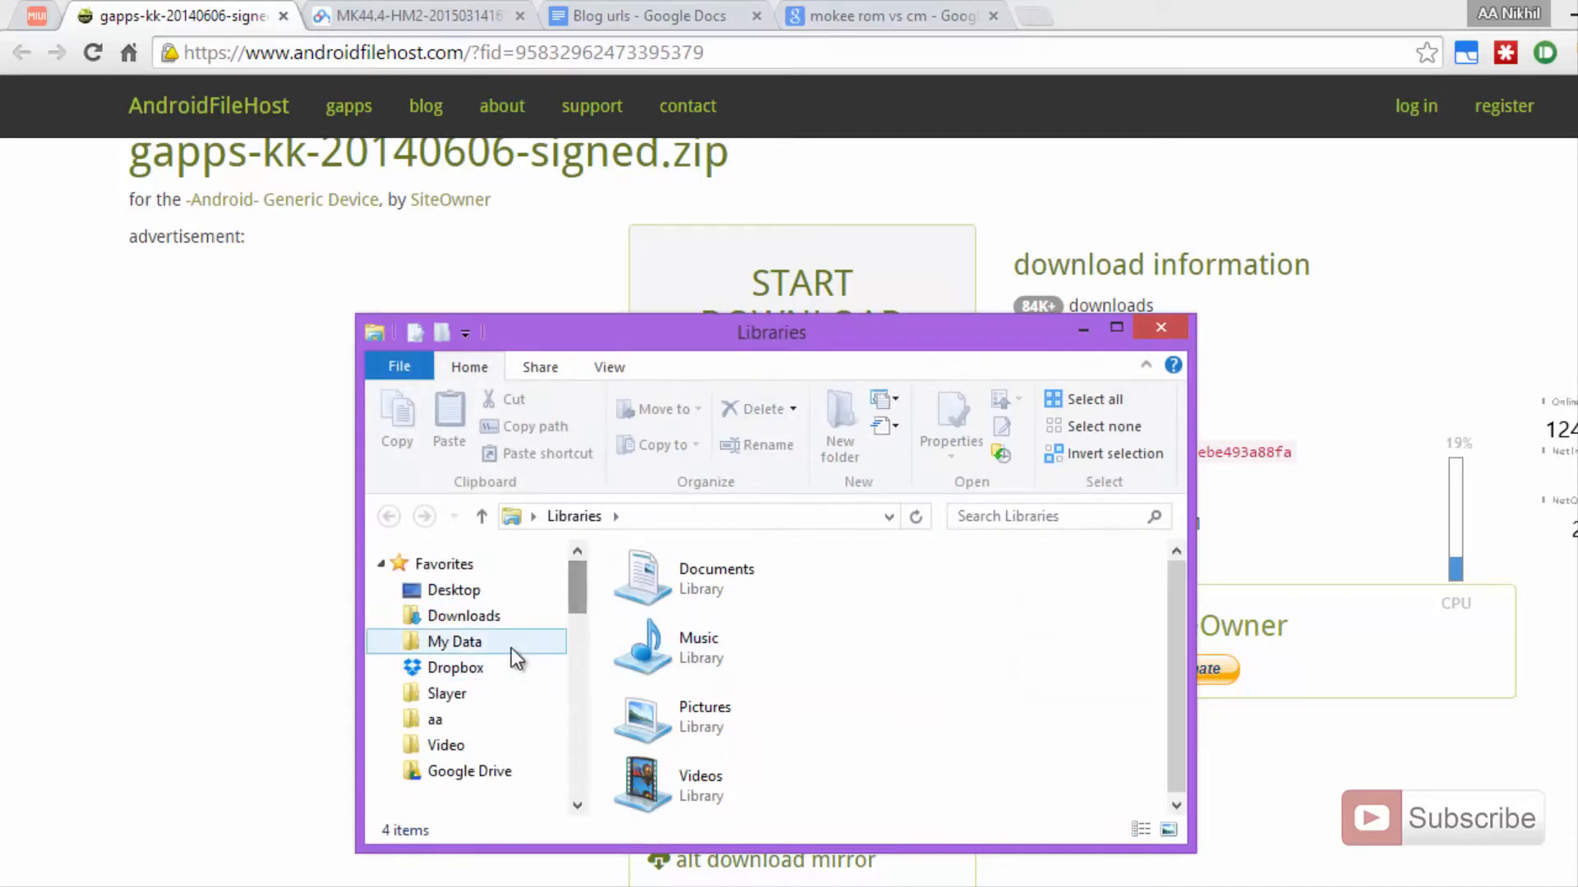
{"action": "left_click", "coordinate": [464, 614]}
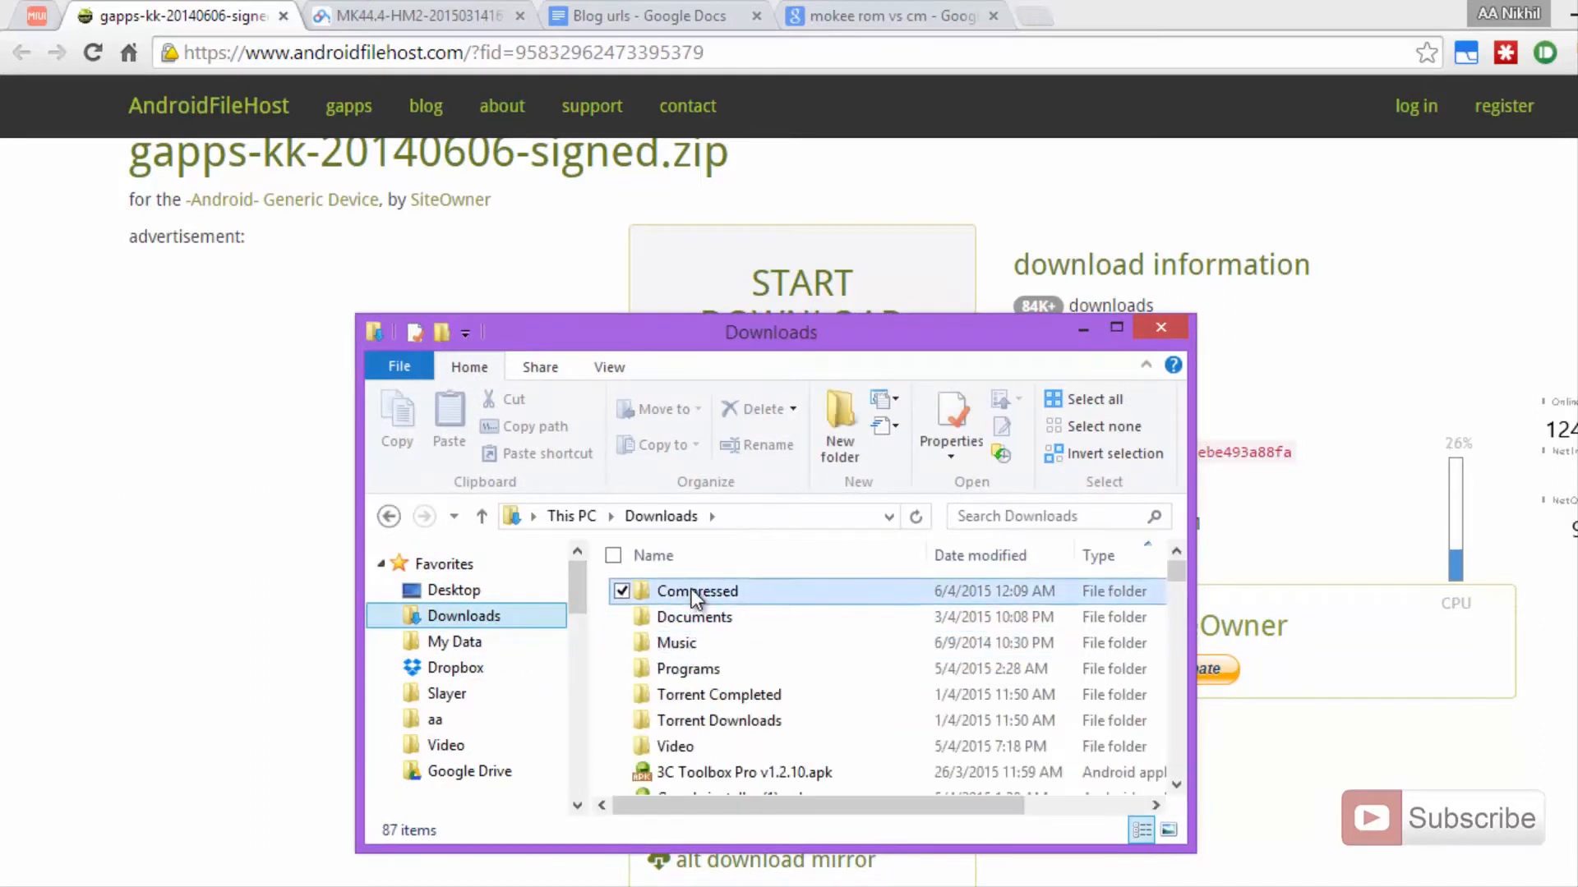
{"action": "double_click", "coordinate": [696, 590]}
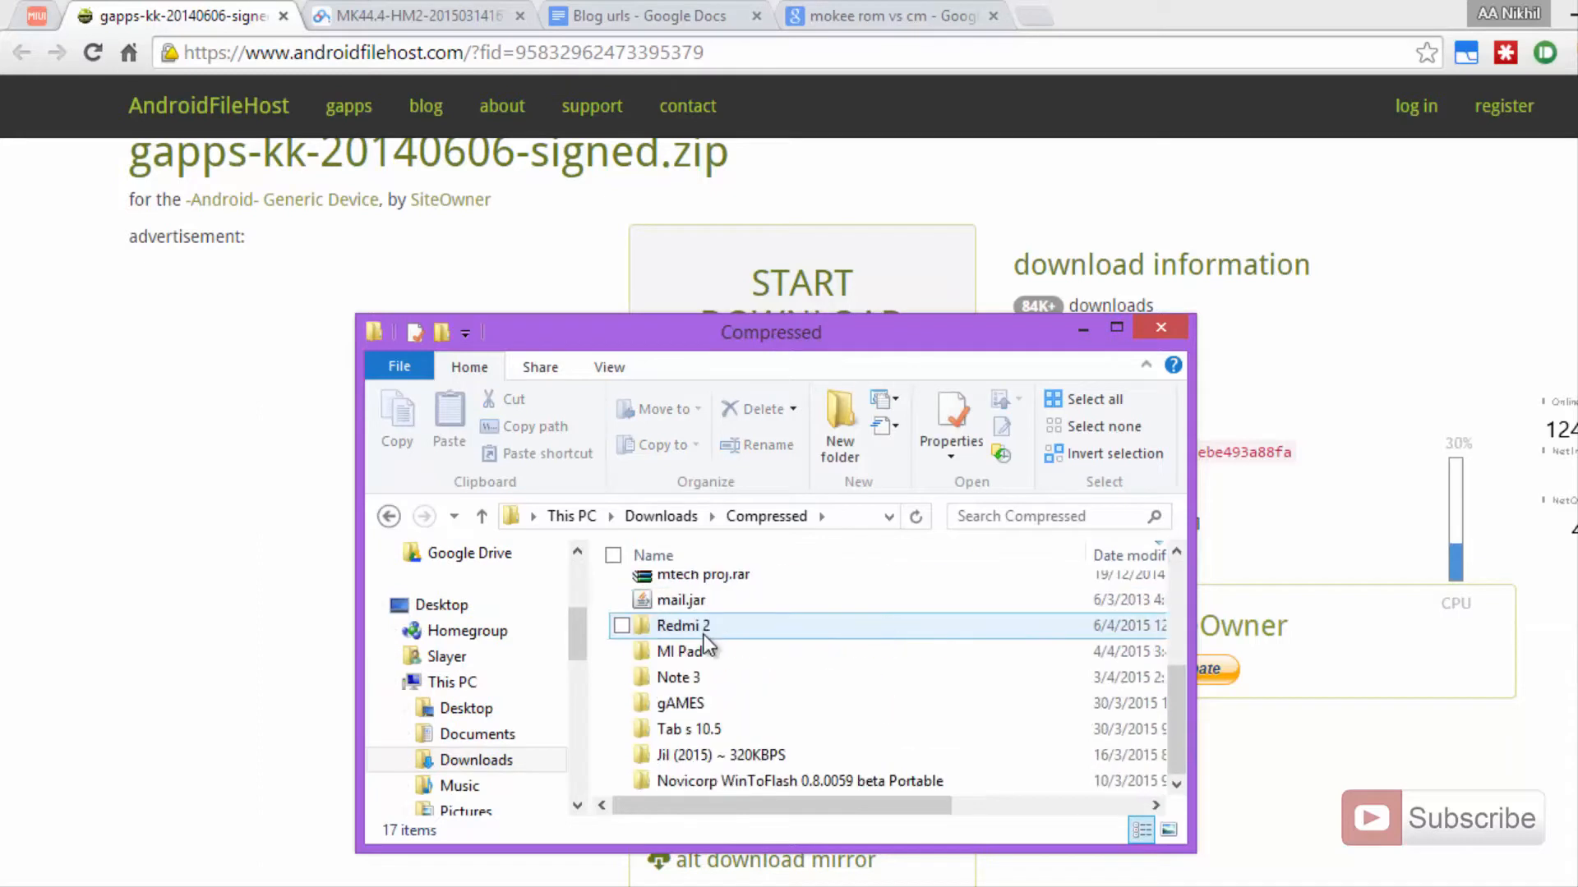
{"action": "double_click", "coordinate": [682, 625]}
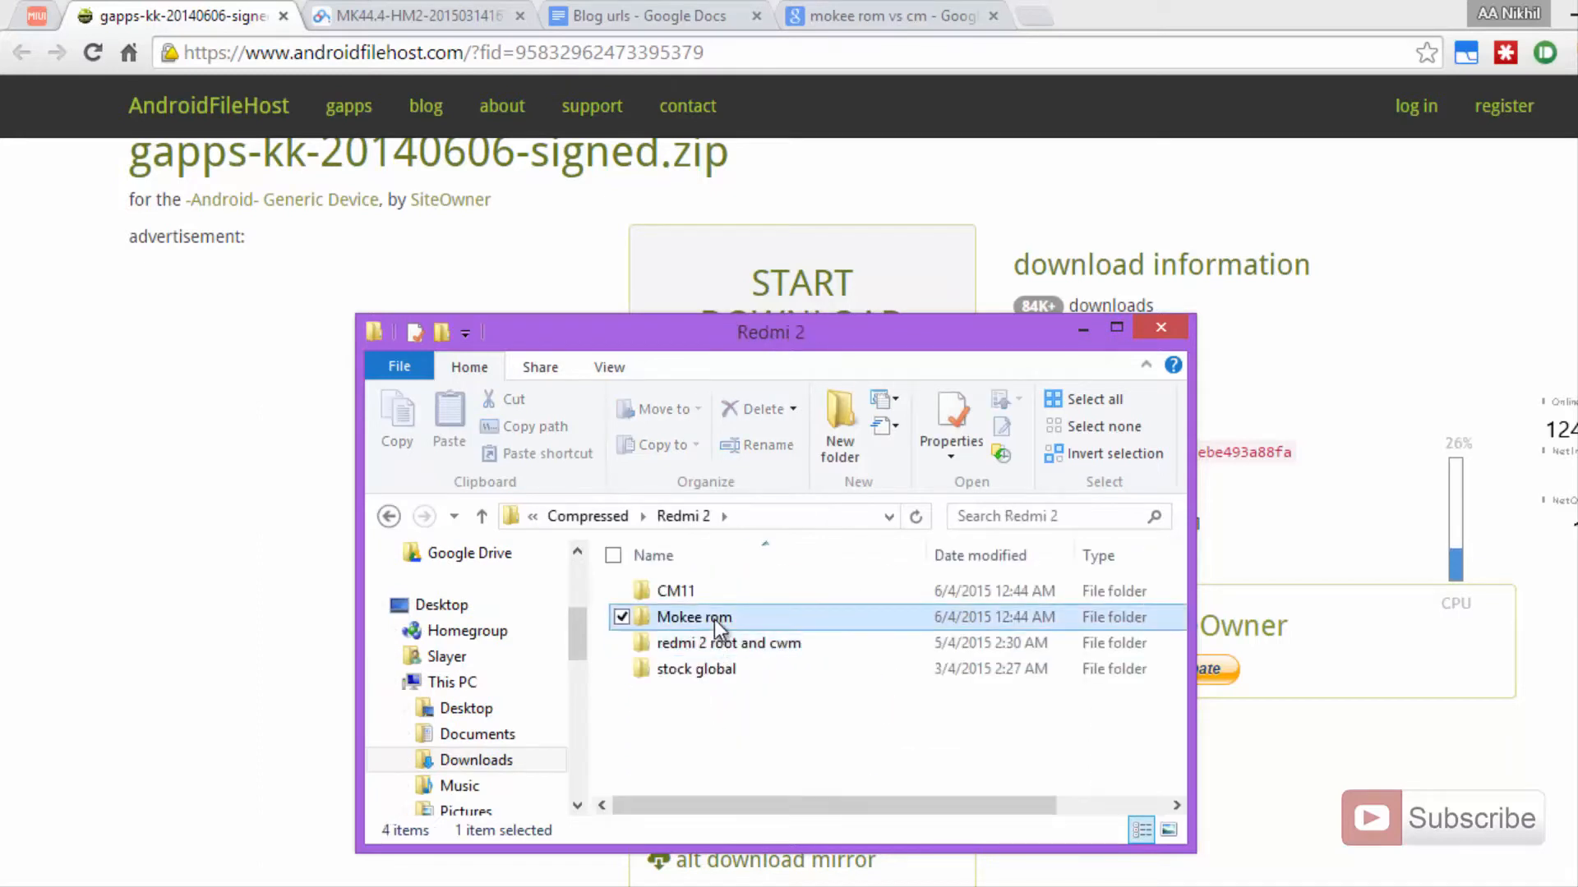
{"action": "double_click", "coordinate": [692, 616]}
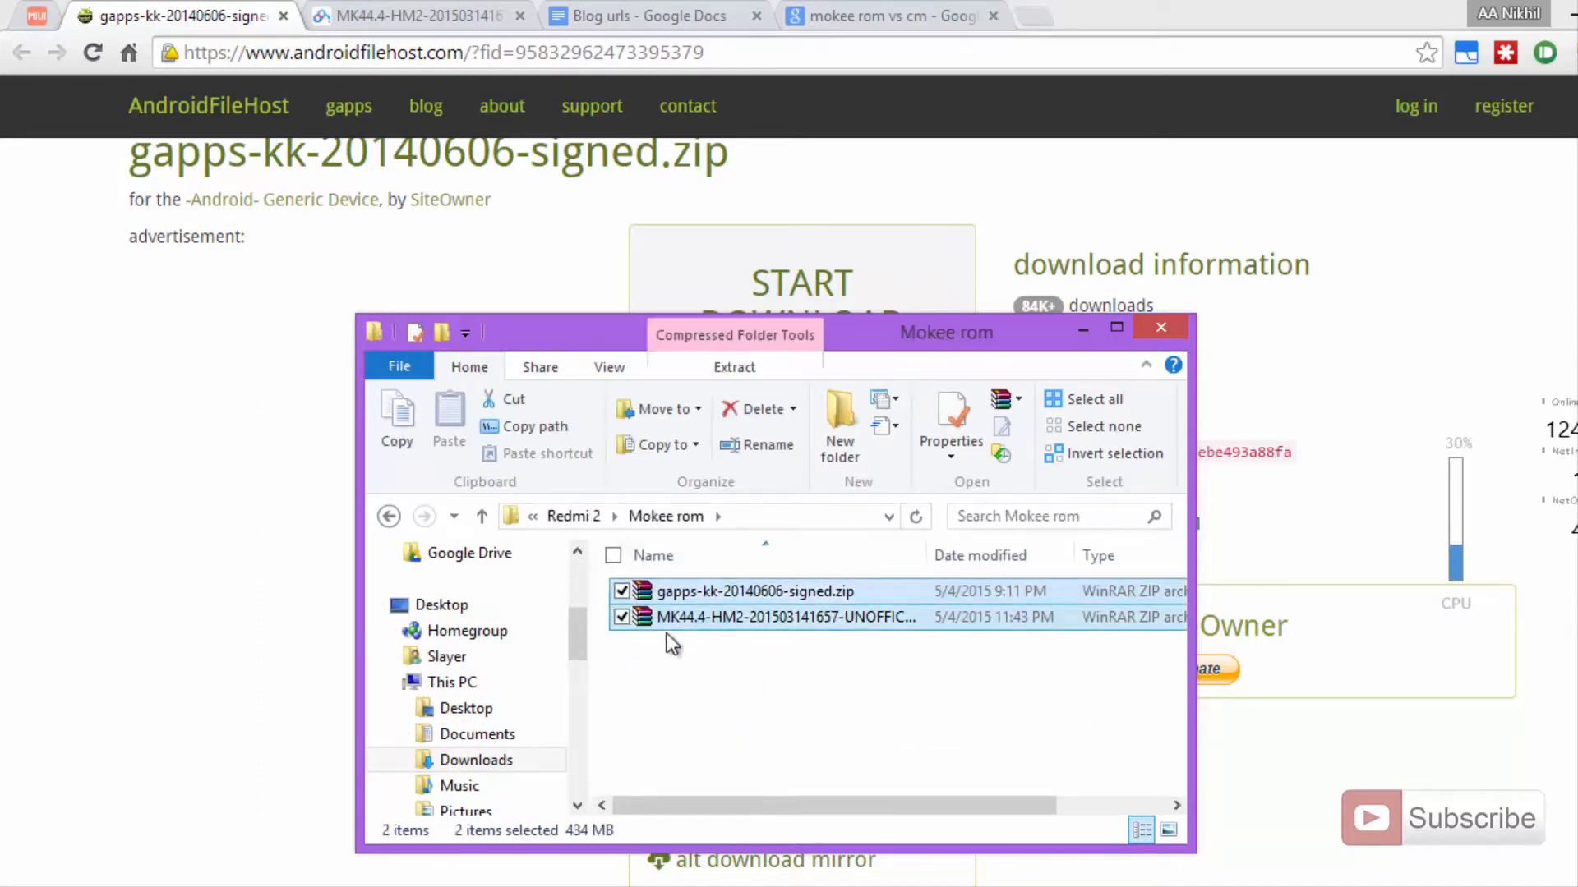
Select both the gapps zip and the MK44.4-HM2 ROM zip (434 MB together).
{"action": "left_click", "coordinate": [621, 617]}
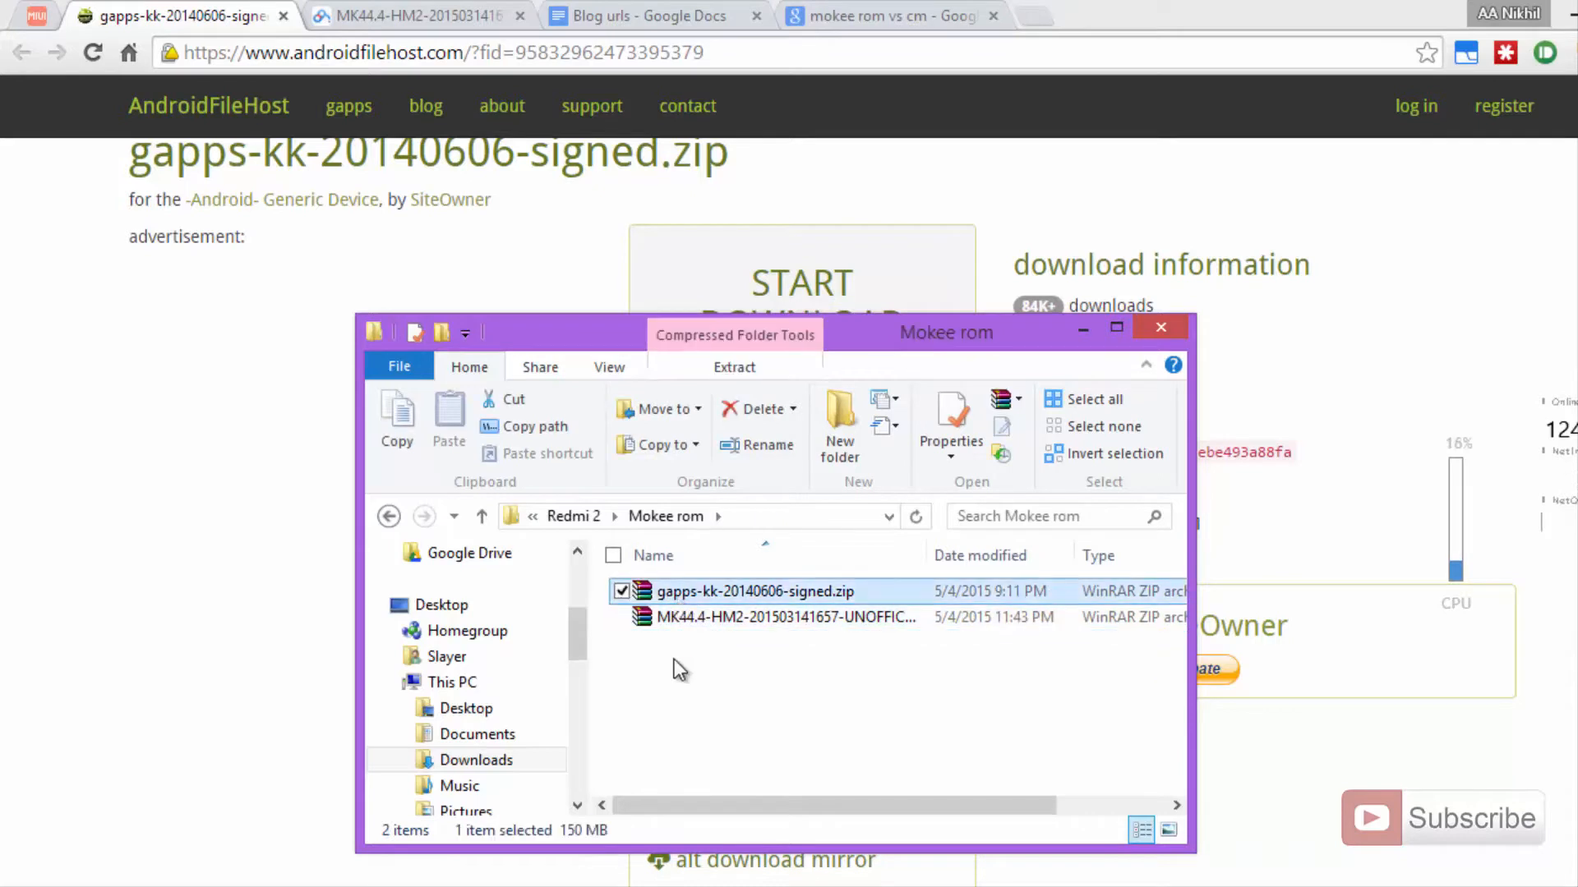
{"action": "left_click", "coordinate": [621, 616]}
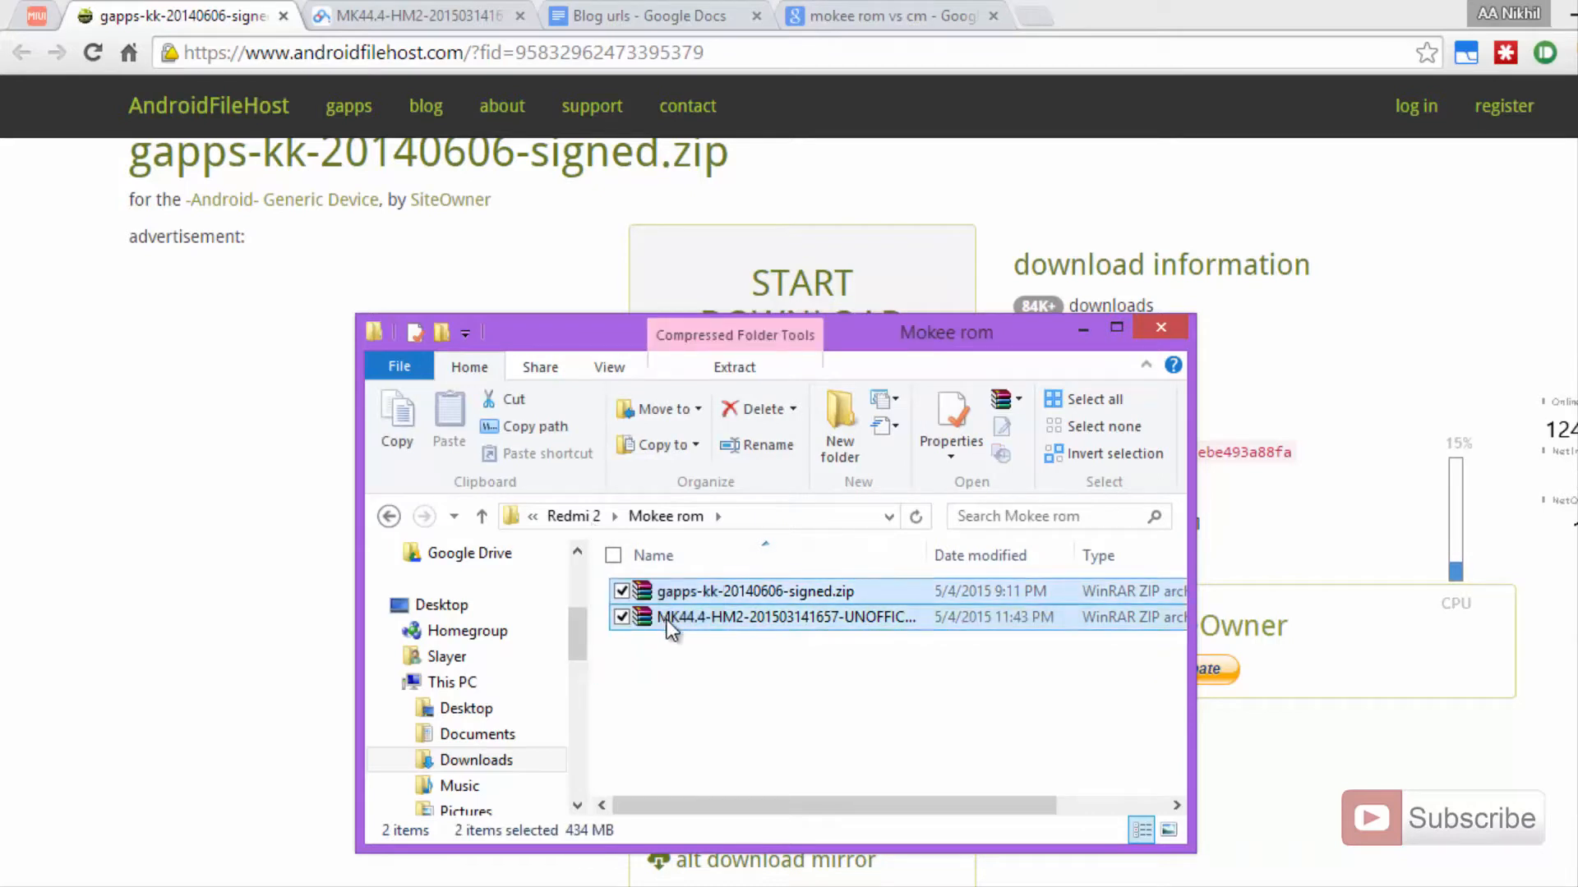
{"action": "mouse_move", "coordinate": [693, 653]}
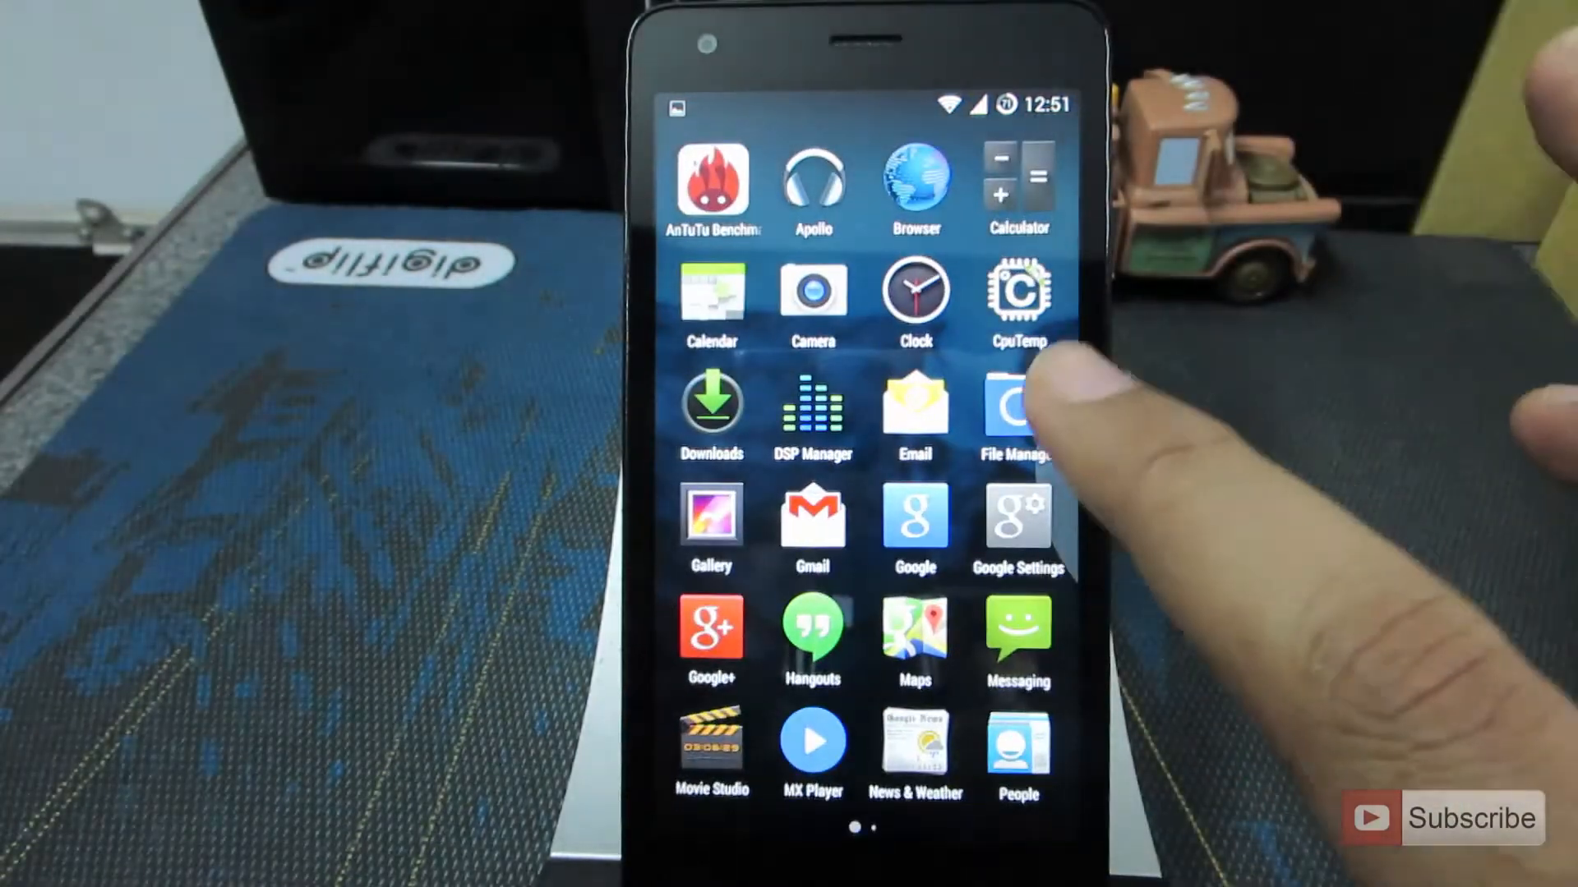
Launch File Manager on the Redmi 2 to view the storage root with the mokee folder.
{"action": "left_click", "coordinate": [1017, 407]}
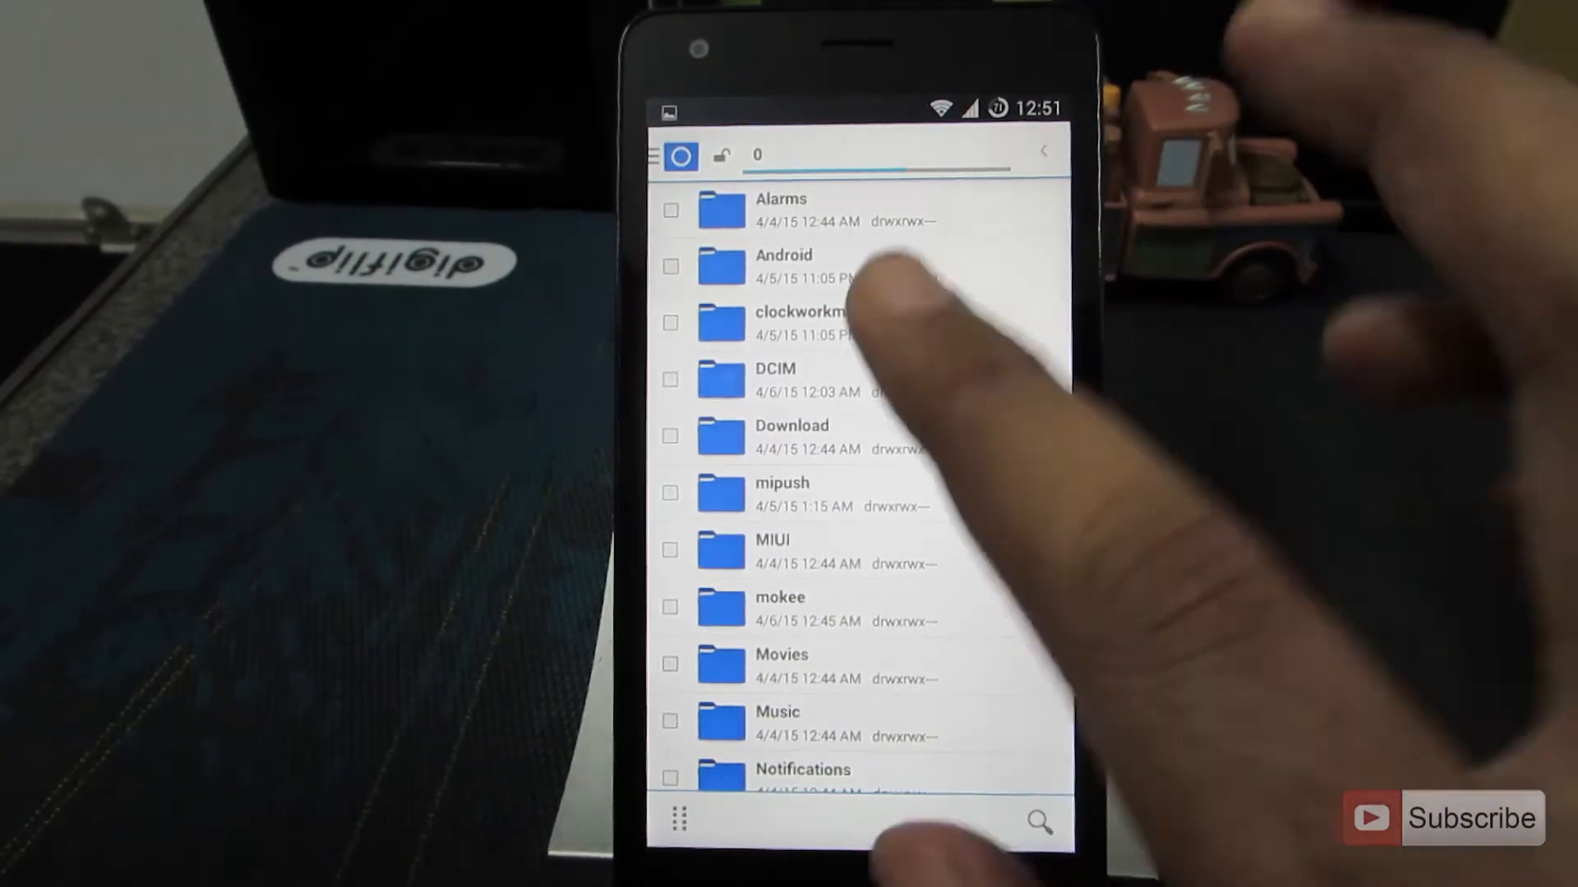
{"action": "left_click", "coordinate": [779, 606]}
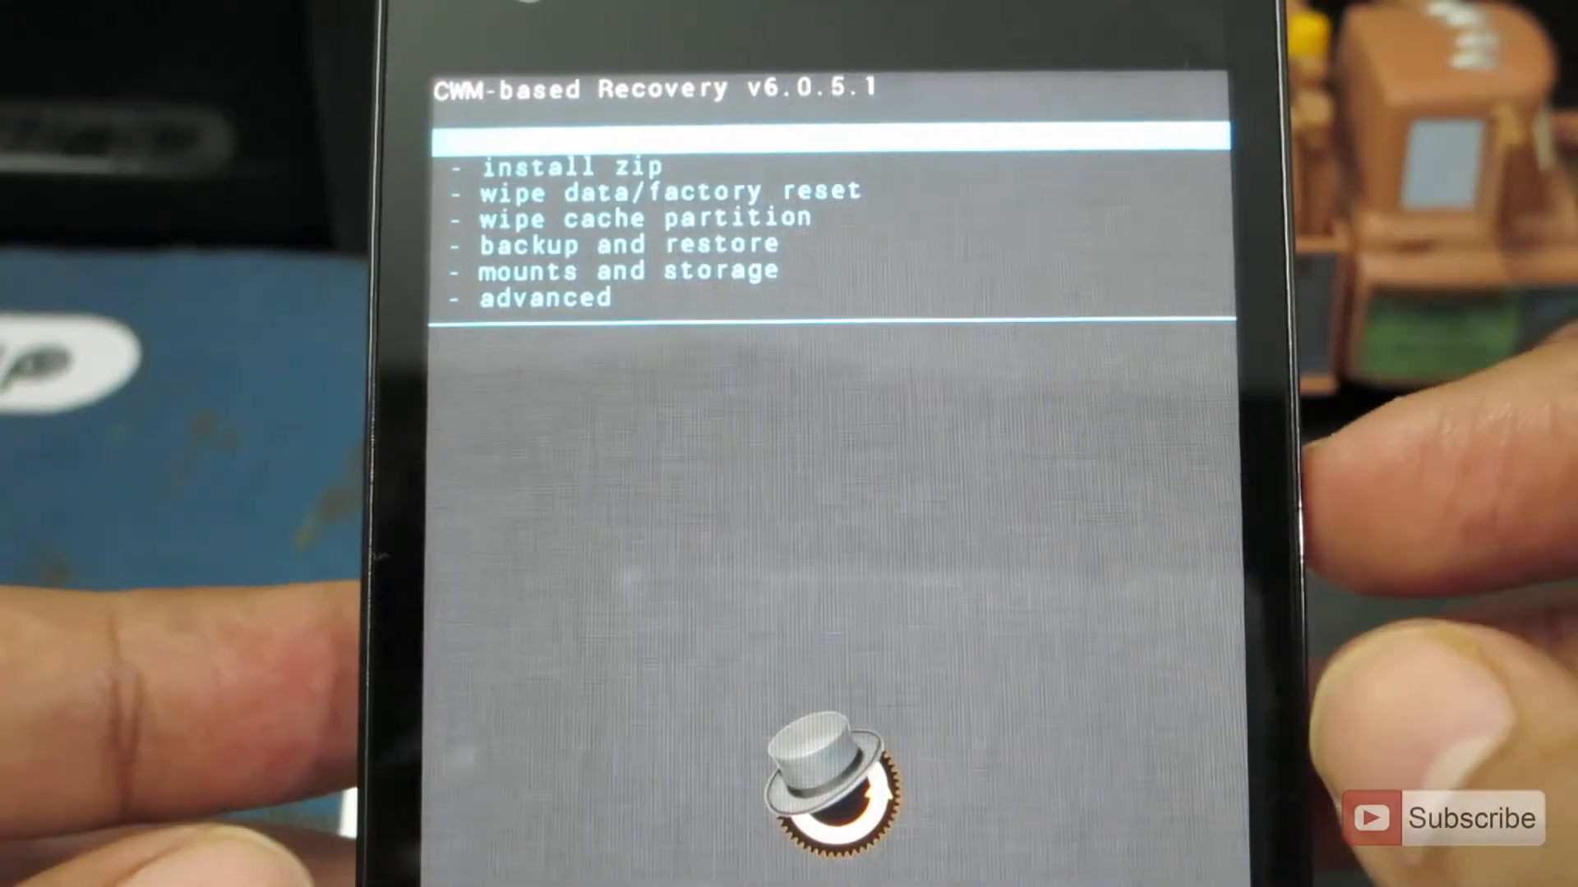
Choose install zip from the CWM recovery main menu.
{"action": "left_click", "coordinate": [569, 166]}
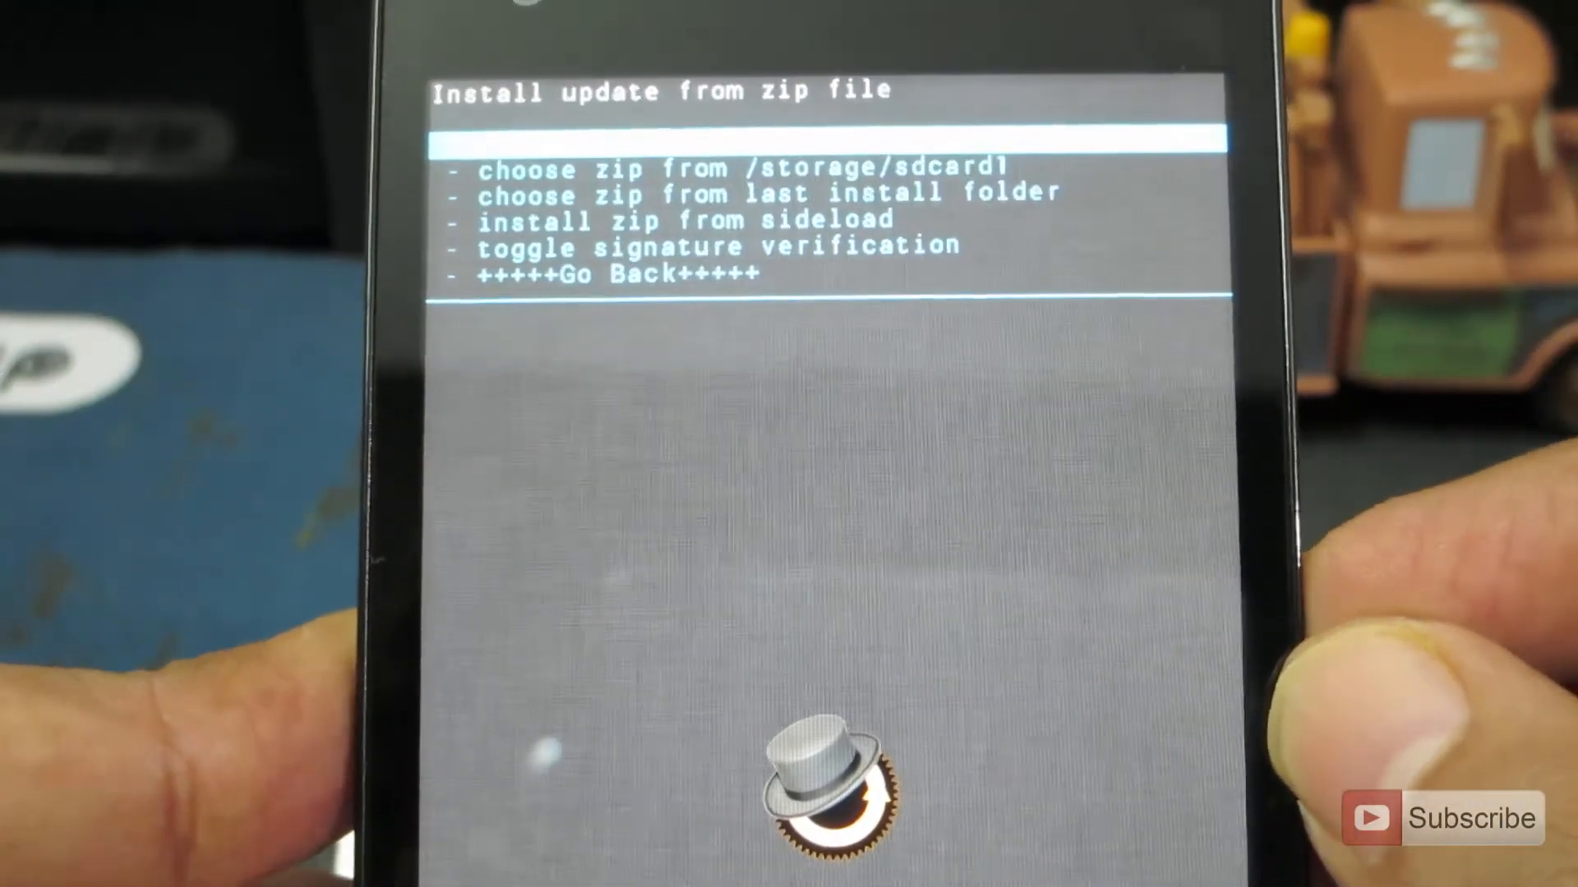